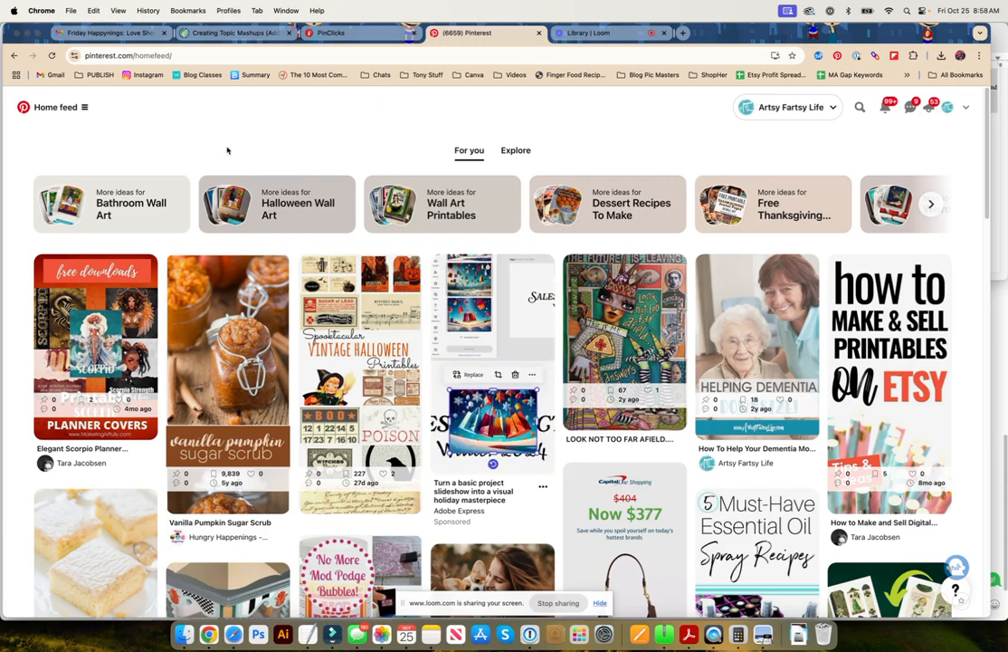
mouse_move(947, 107)
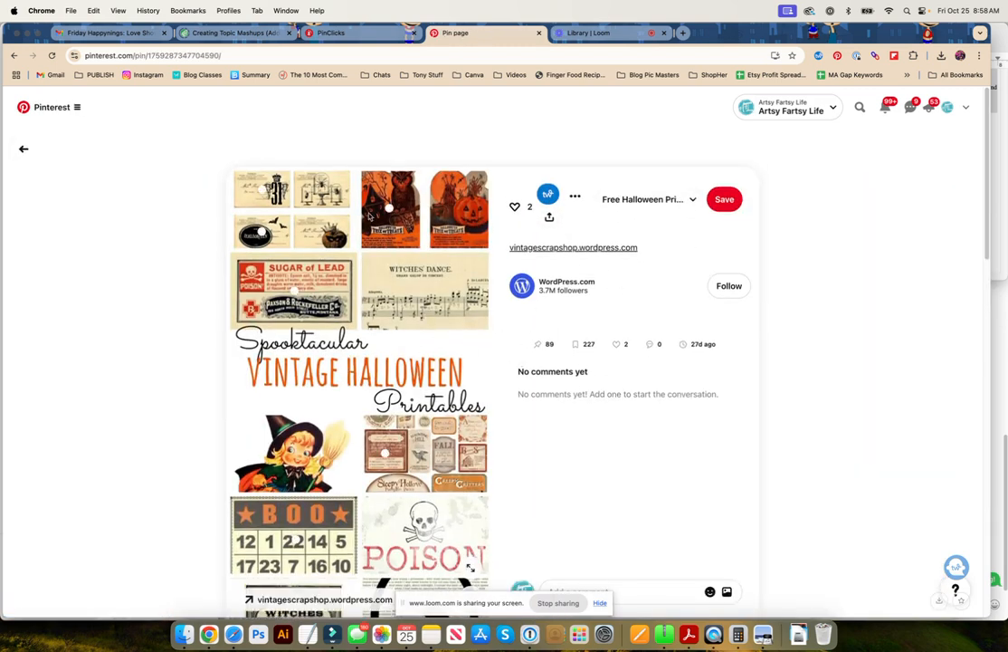
mouse_move(355, 312)
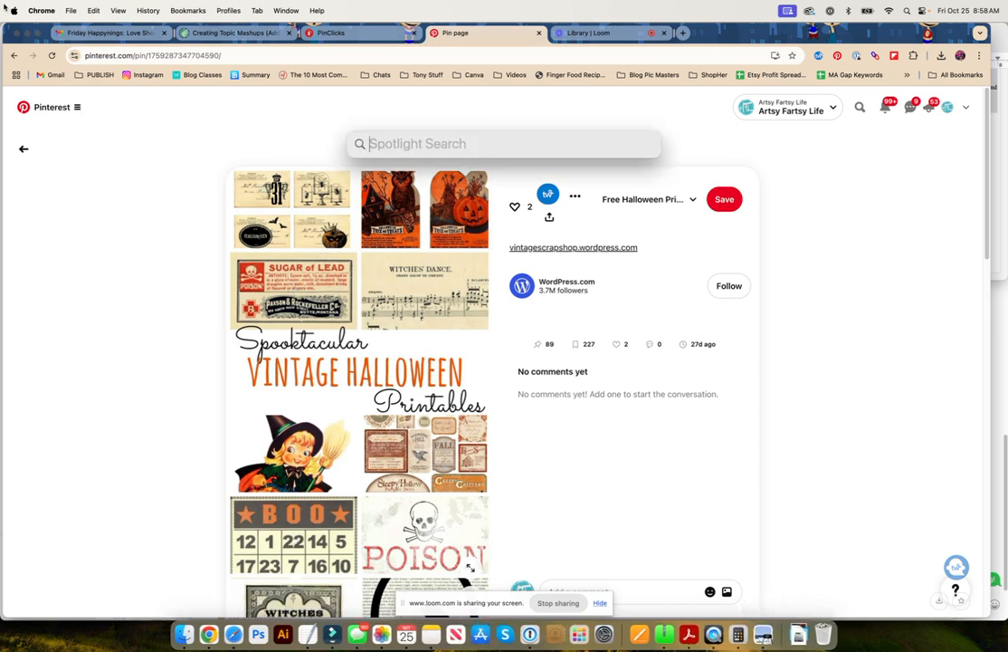
Launch Firefox from Spotlight and confirm opening the downloaded app
type("fri")
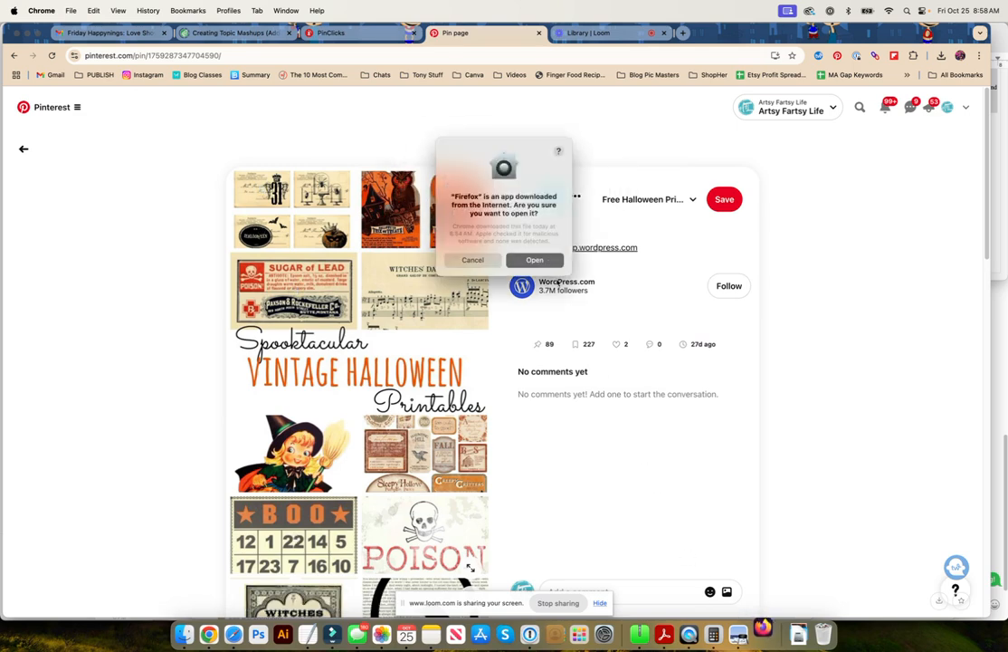
left_click(473, 261)
type("p")
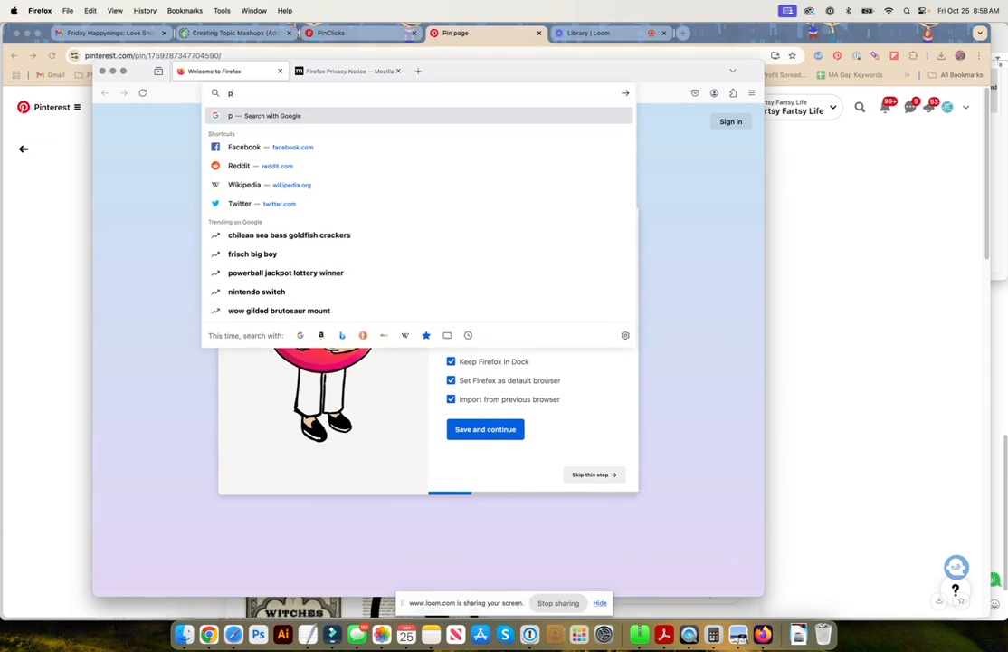
Load pinterest.com logged out and dismiss the Google sign-in prompt
type("interest.com")
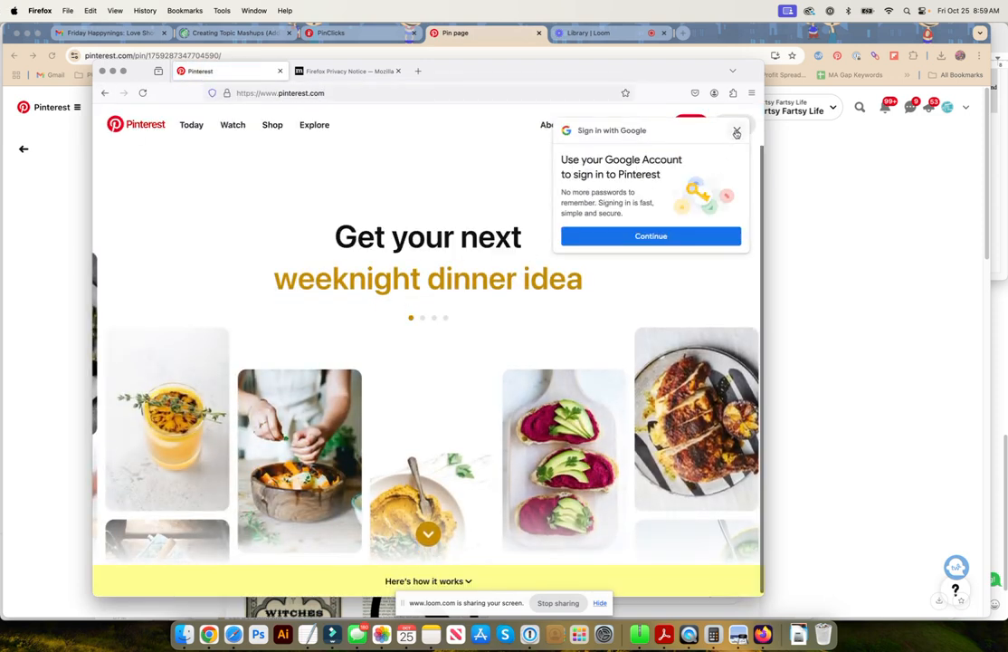
left_click(737, 132)
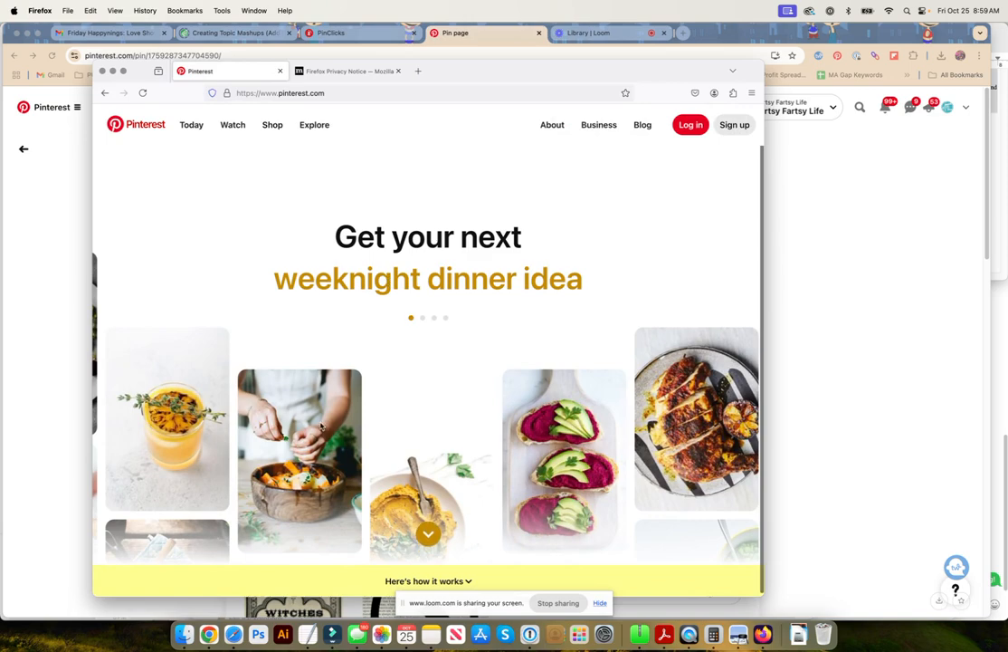
scroll("down", 3)
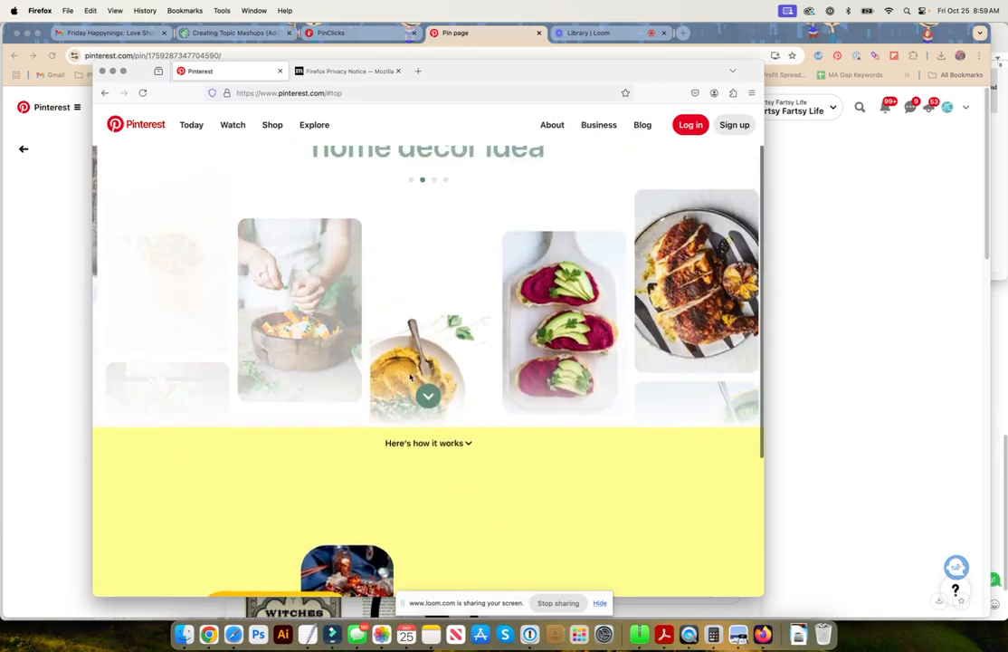
scroll("up", 3)
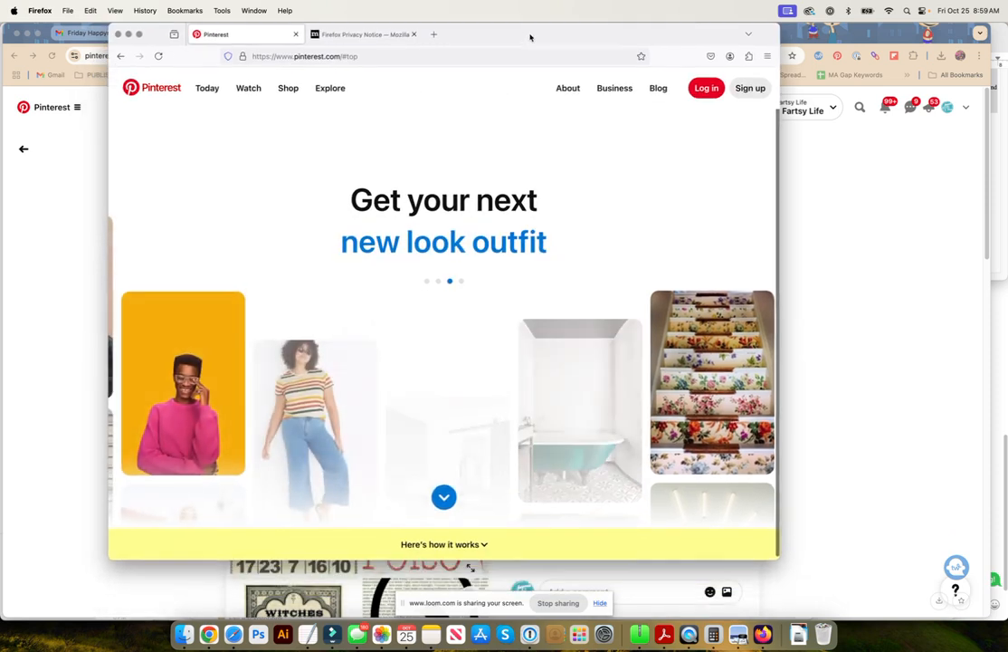
From Explore's Small bites for sharing, open the Best Buffalo Chicken Meatballs pin
left_click(329, 87)
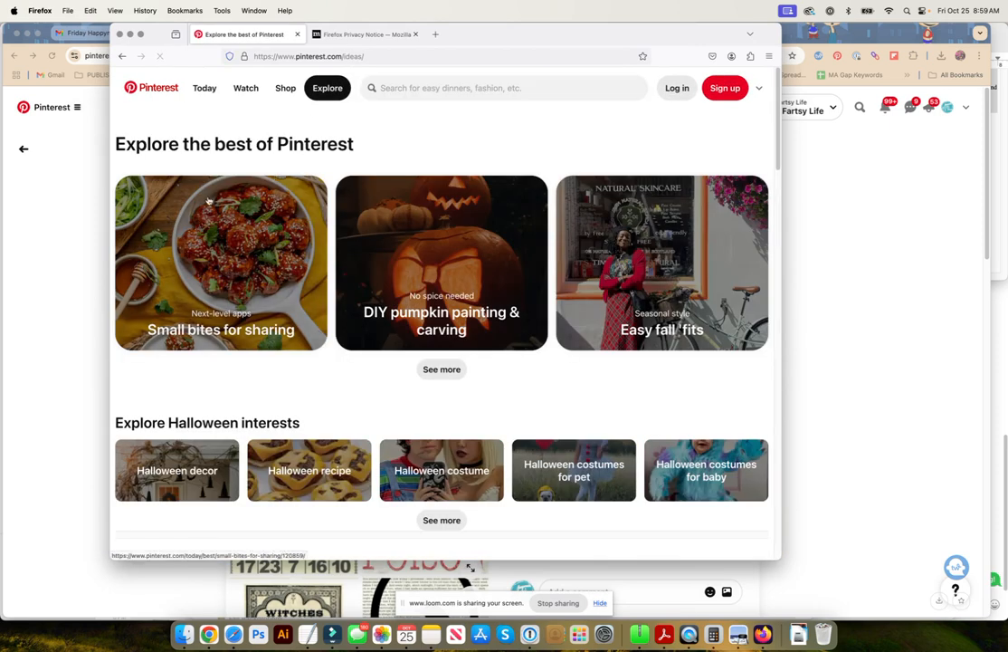
left_click(221, 262)
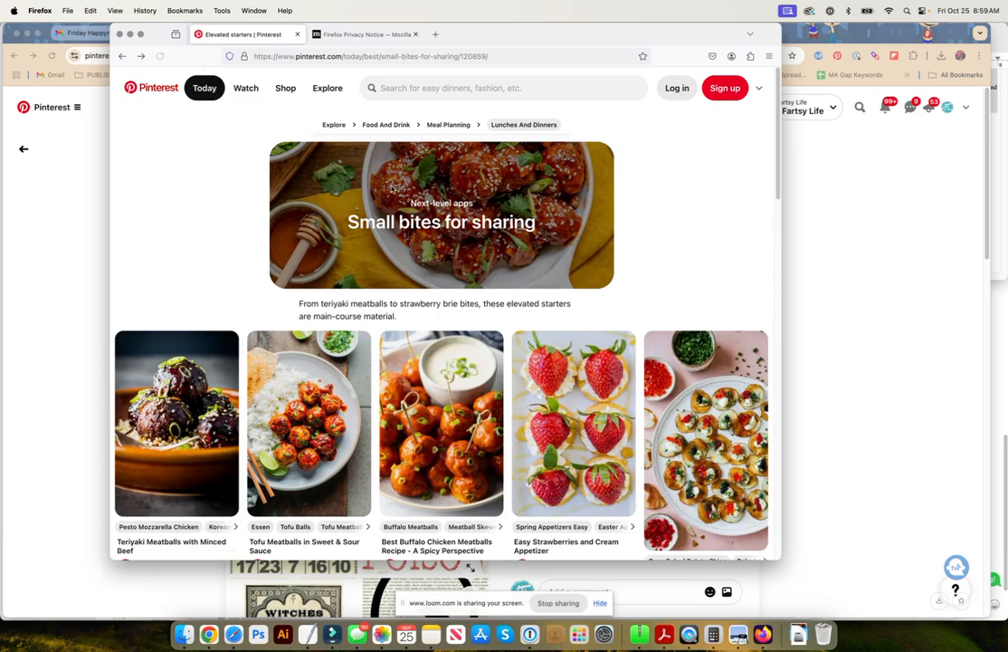
left_click(442, 423)
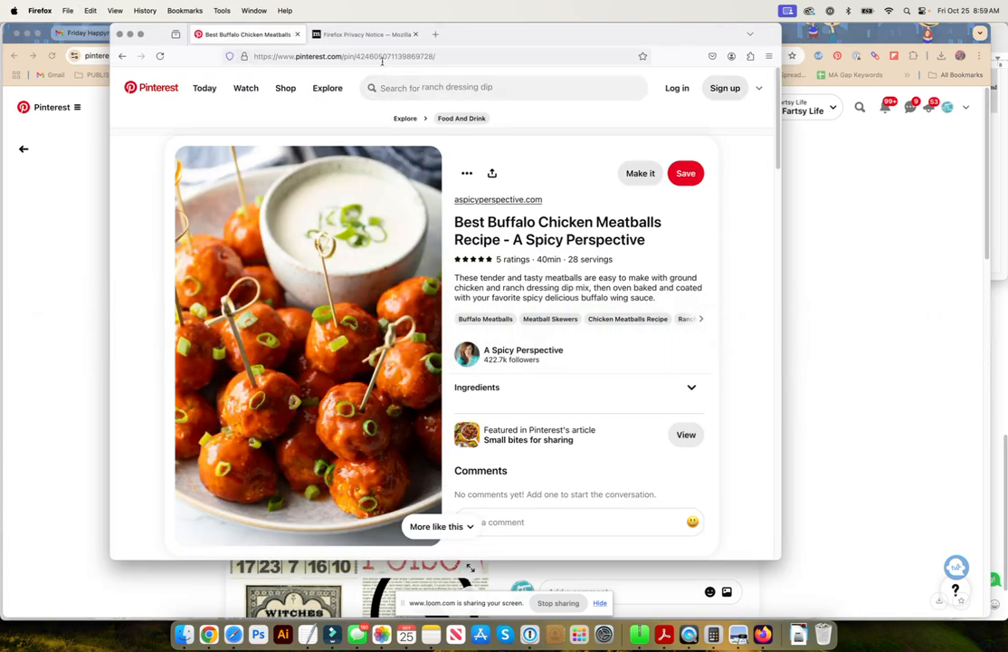
Load the Vintage Halloween Printables Free pin logged out and dismiss the sign-in popup
left_click(365, 35)
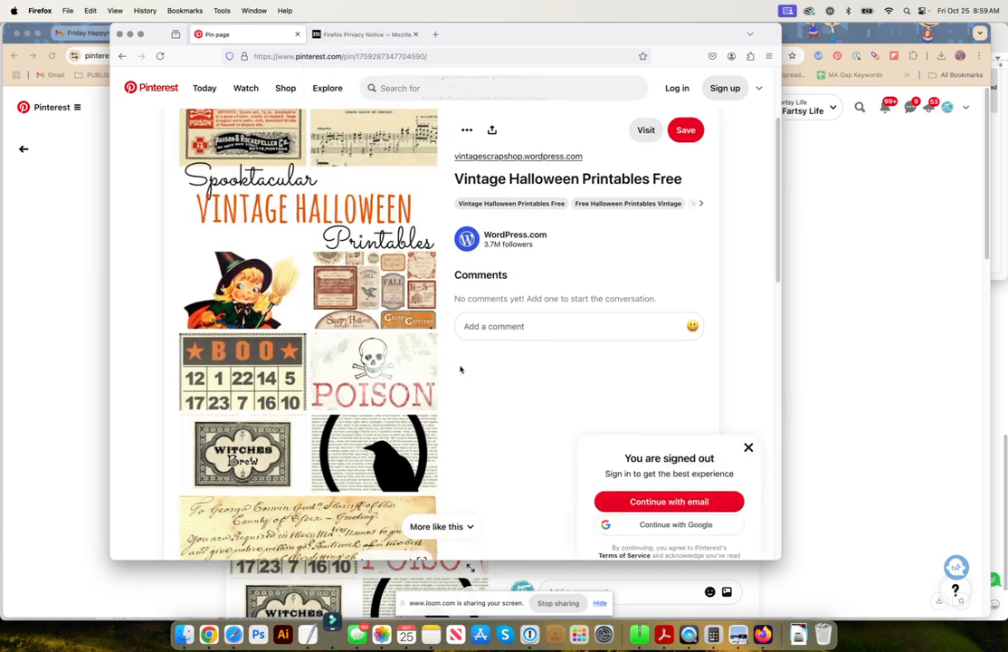
scroll("down", 3)
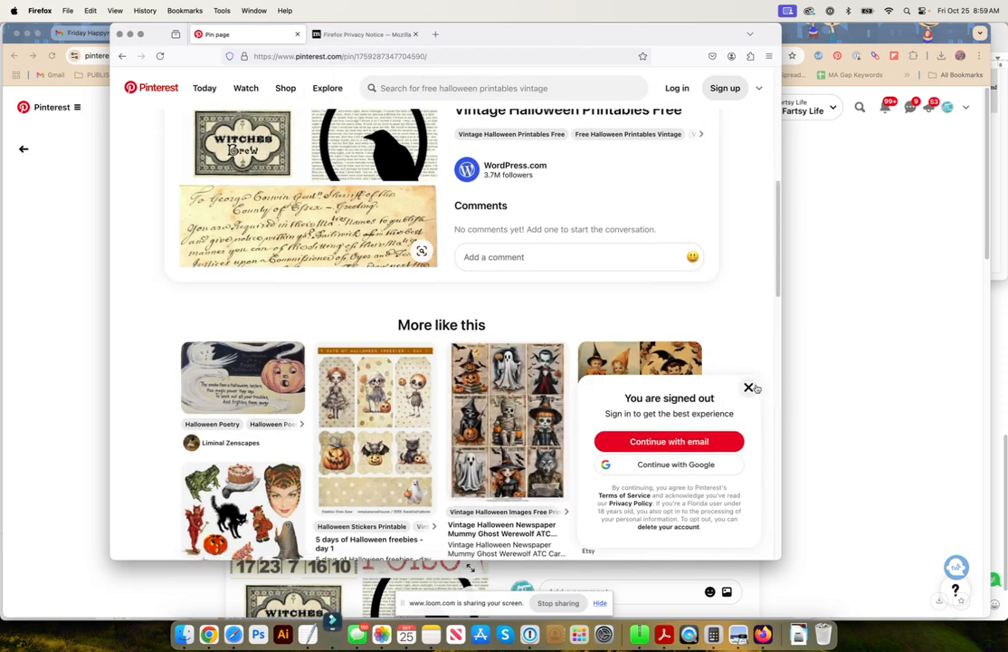
left_click(749, 387)
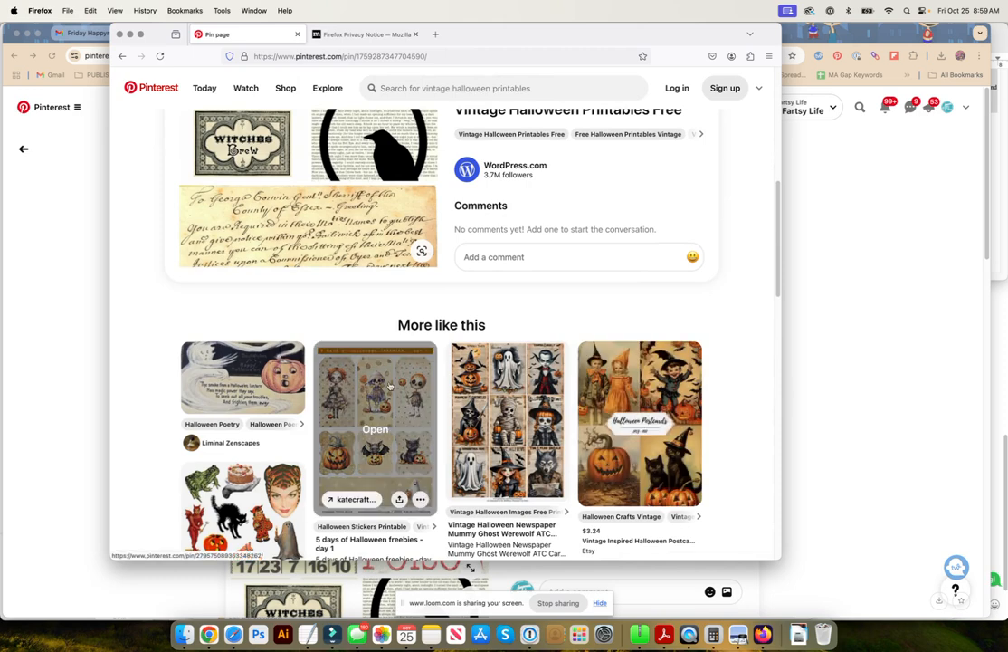
Browse down through the pin's More like this suggestions
scroll("down", 3)
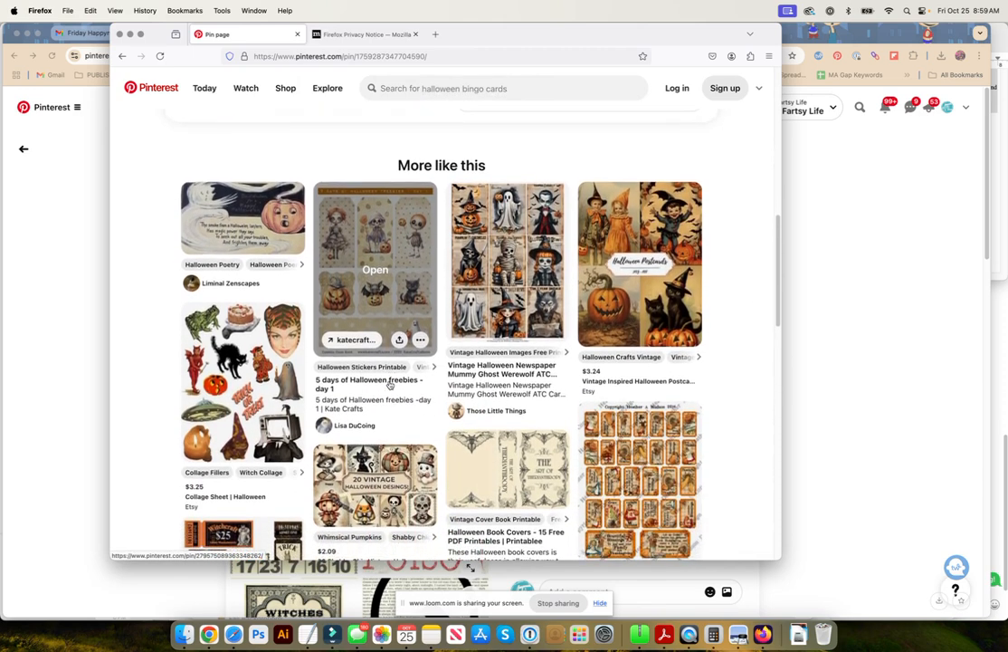
scroll("down", 3)
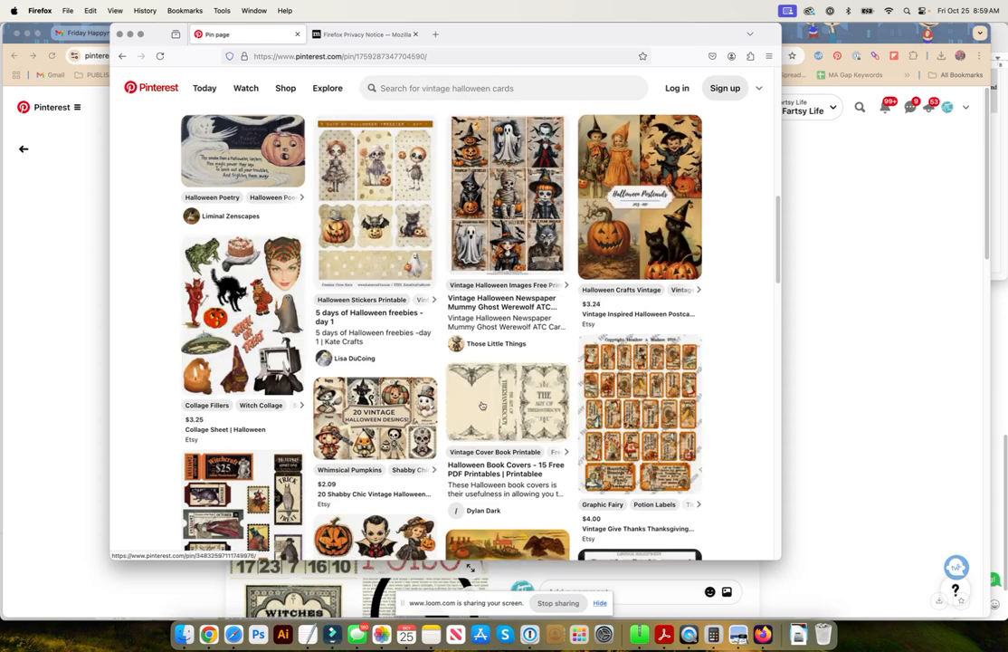
scroll("down", 3)
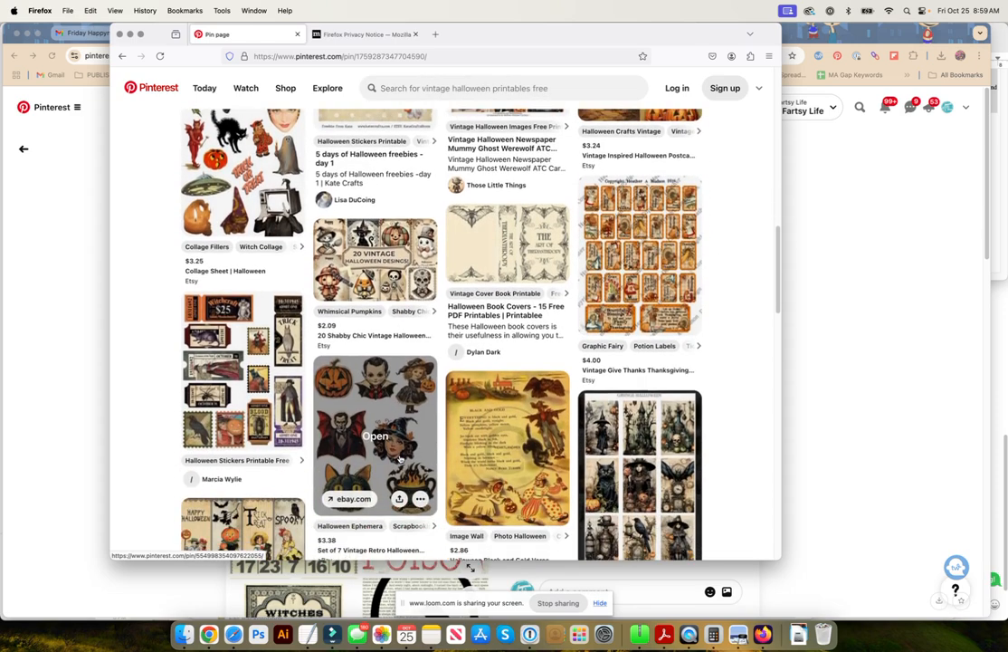
scroll("down", 3)
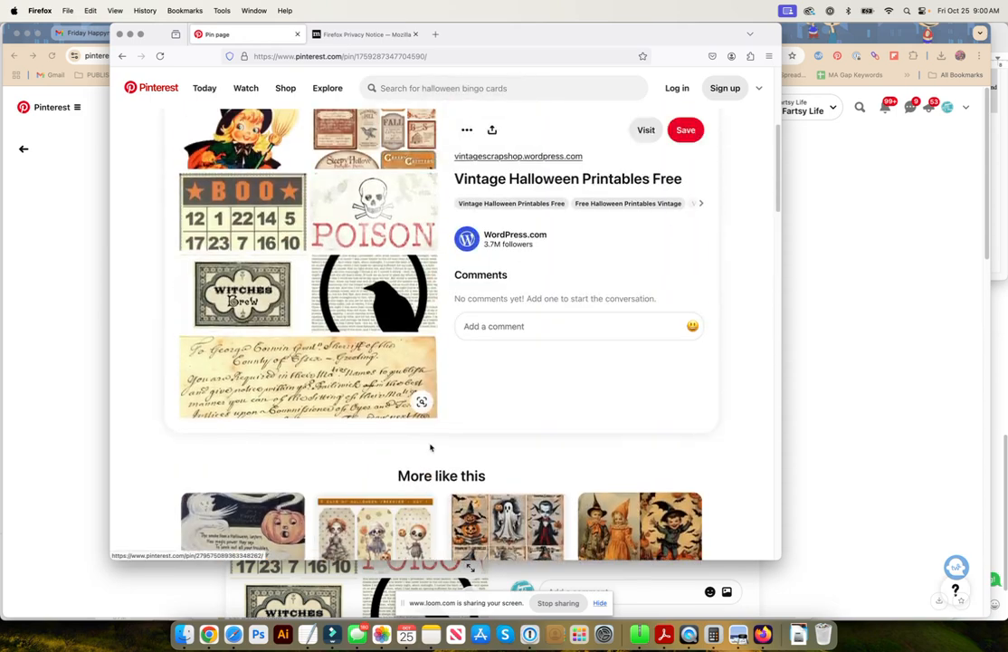
scroll("up", 3)
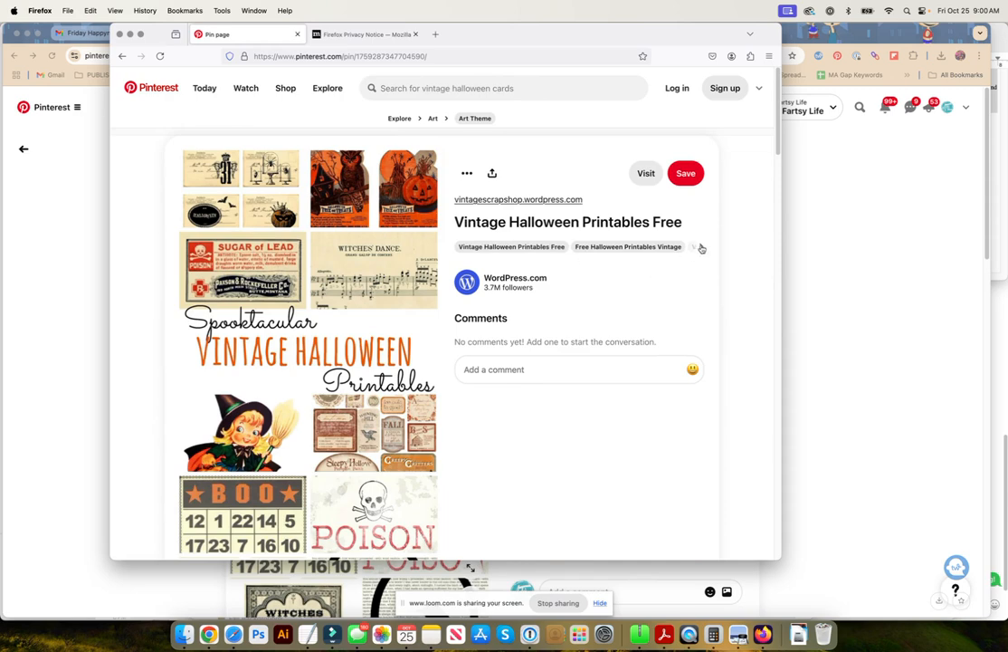
left_click(702, 246)
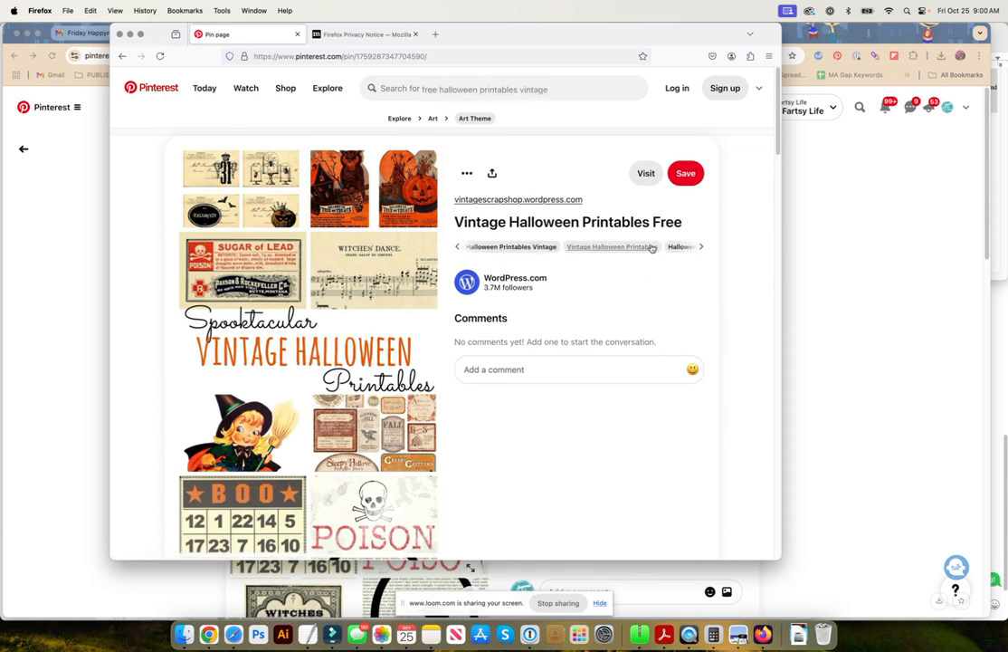
mouse_move(612, 247)
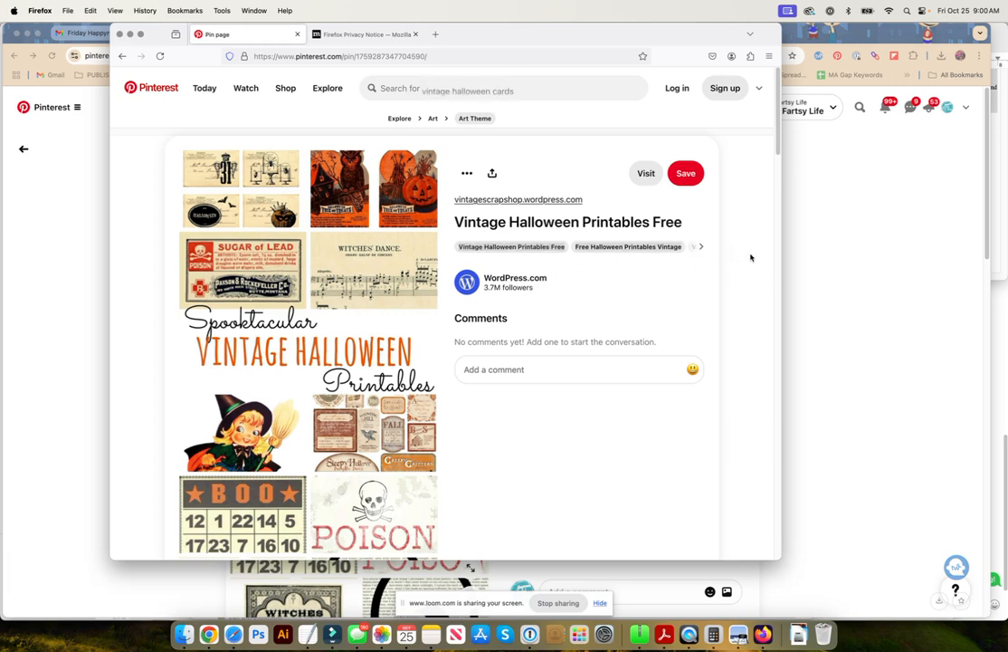
mouse_move(106, 326)
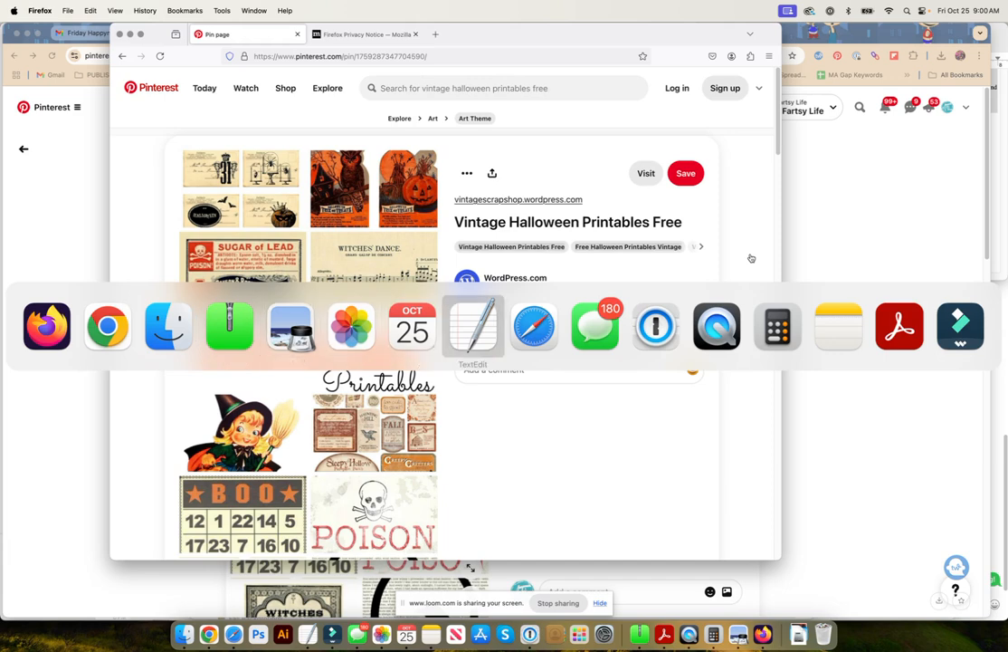
Bring the Untitled 2 keyword note forward in TextEdit and move it to the upper right
left_click(470, 326)
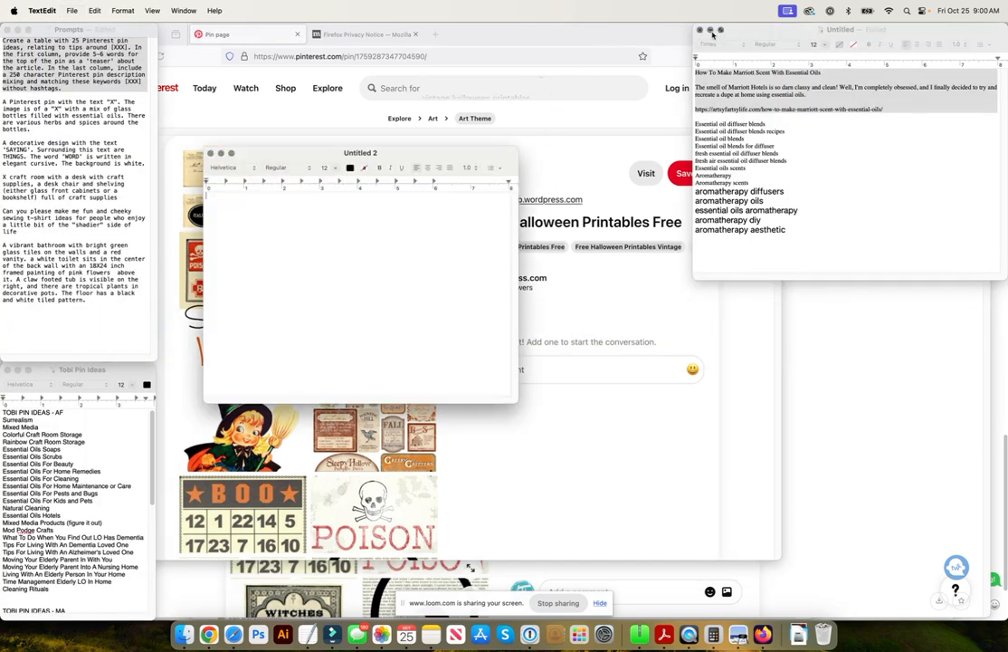
left_click(699, 29)
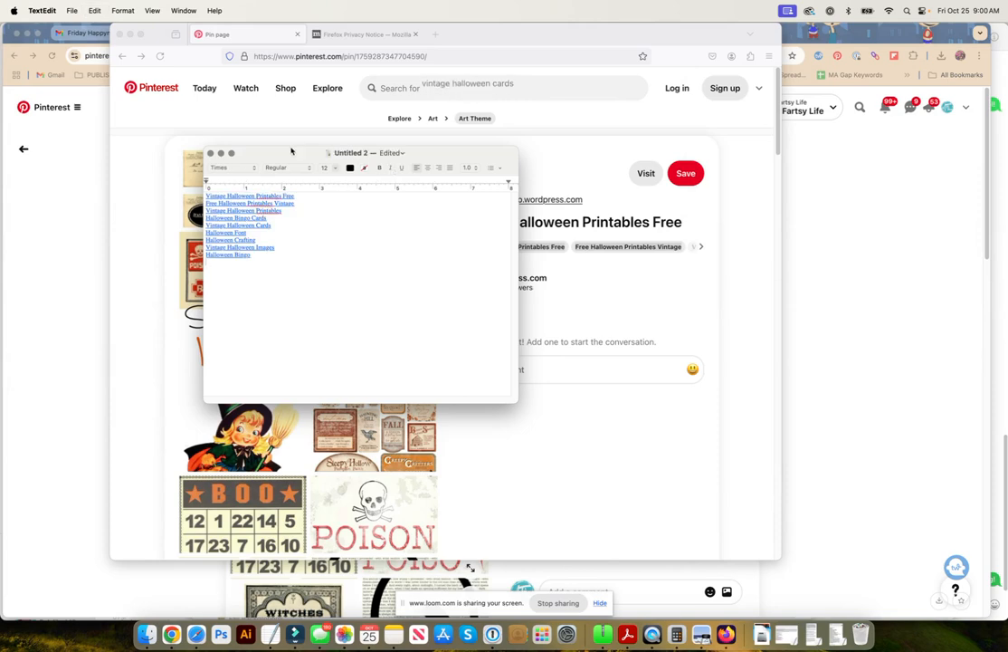
left_click_drag(351, 152, 822, 29)
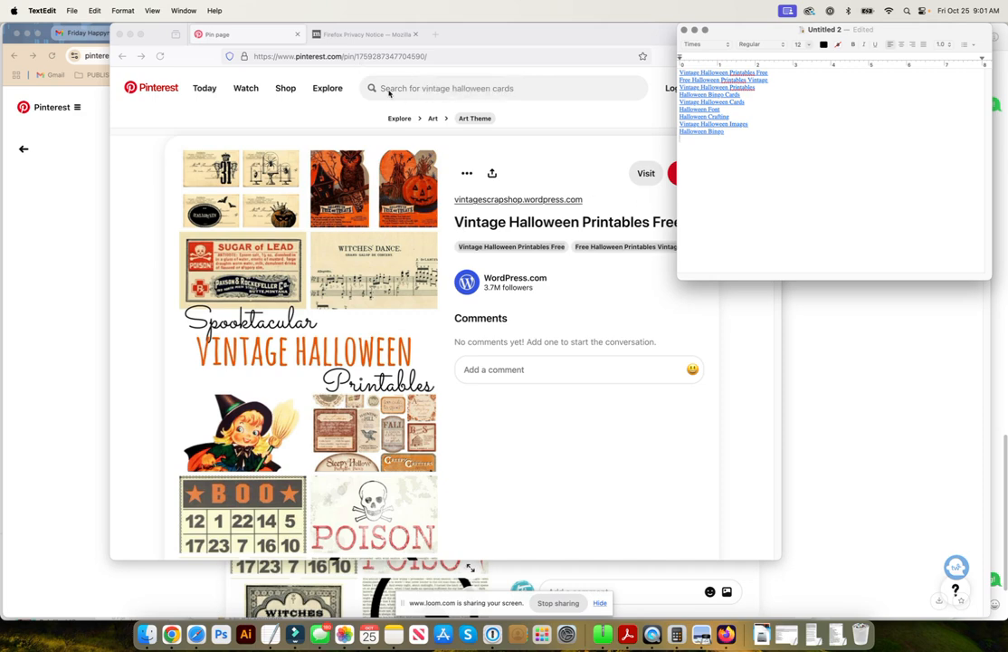
Search Pinterest for 'valentine nails' via the suggestion and open the top result pin
left_click(503, 87)
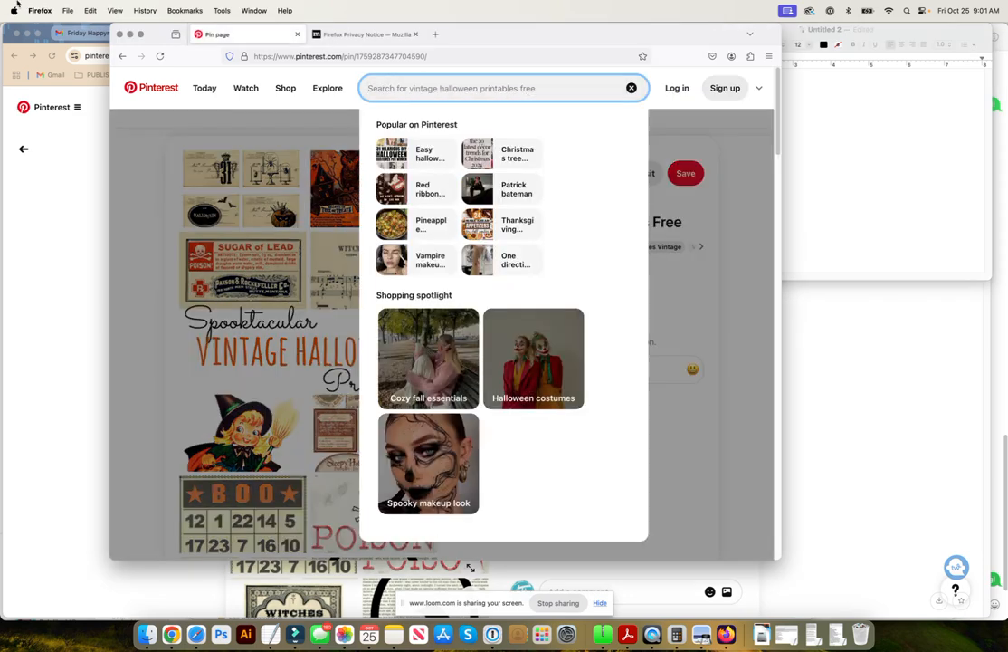
type("valentine")
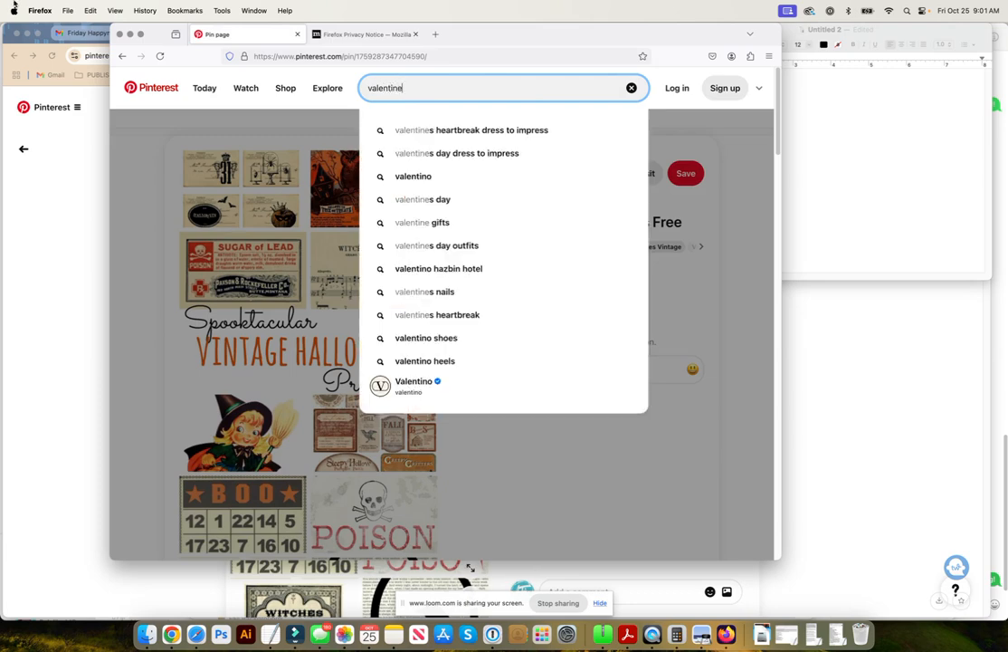
left_click(423, 289)
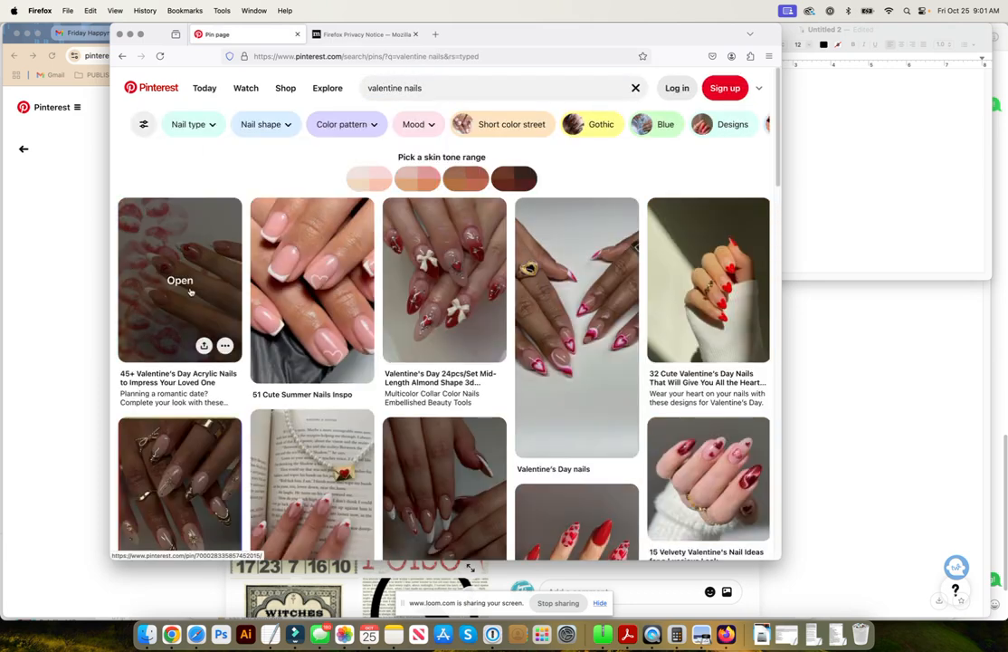
left_click(179, 278)
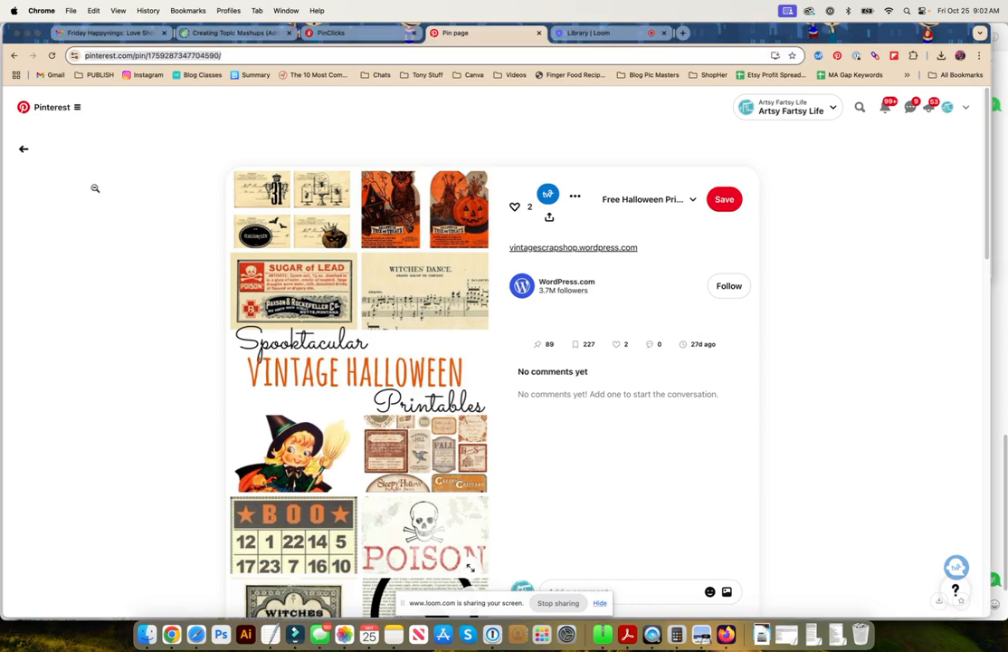
Return from the Halloween printables pin to the signed-in home feed
left_click(21, 148)
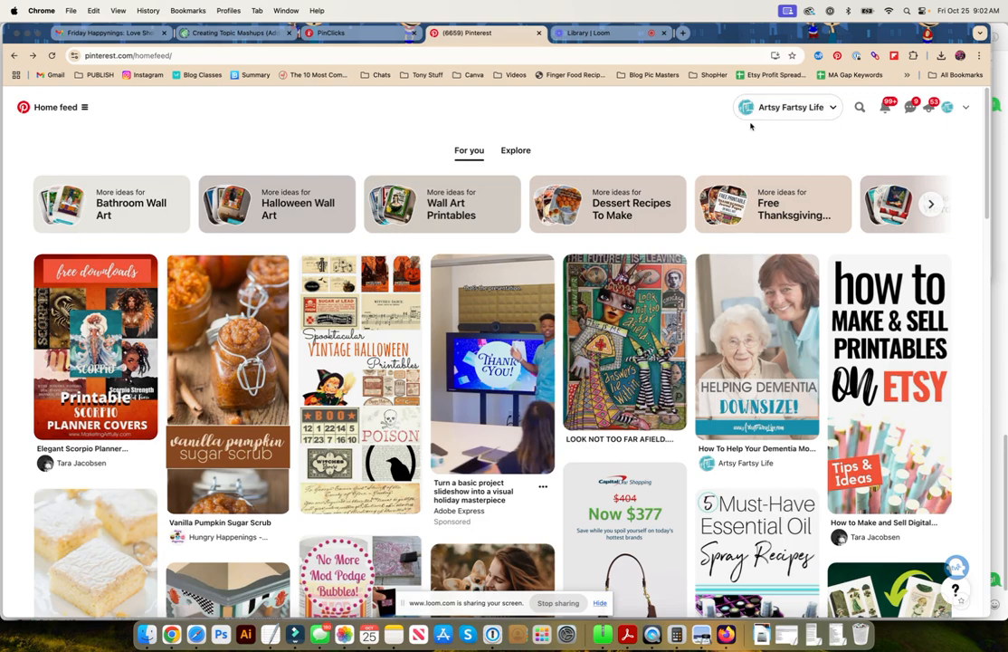
Show the profile's Saved boards and scroll through them
left_click(785, 107)
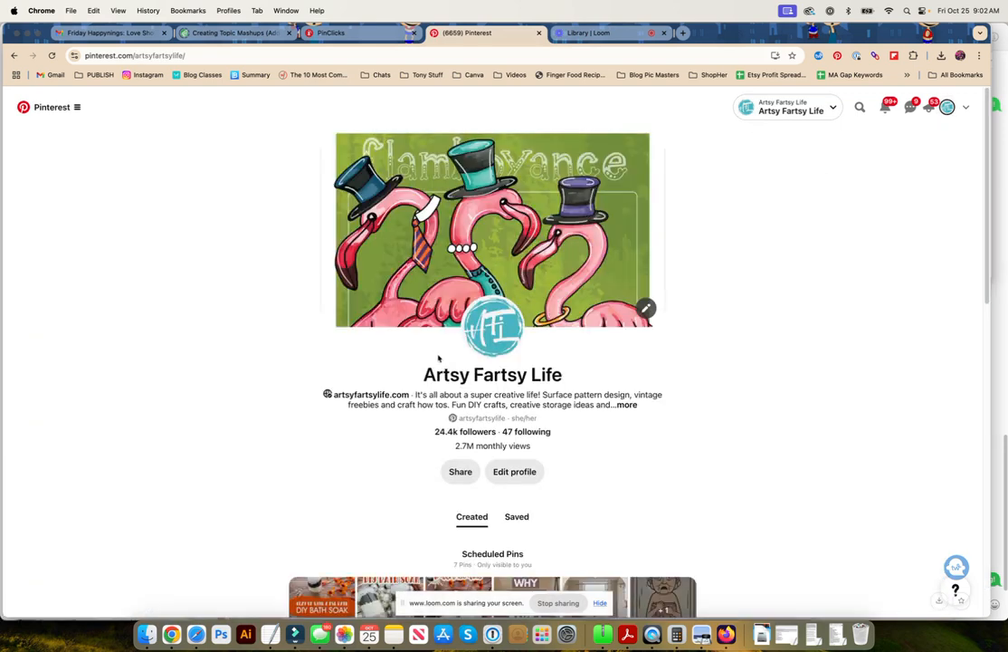
left_click(516, 516)
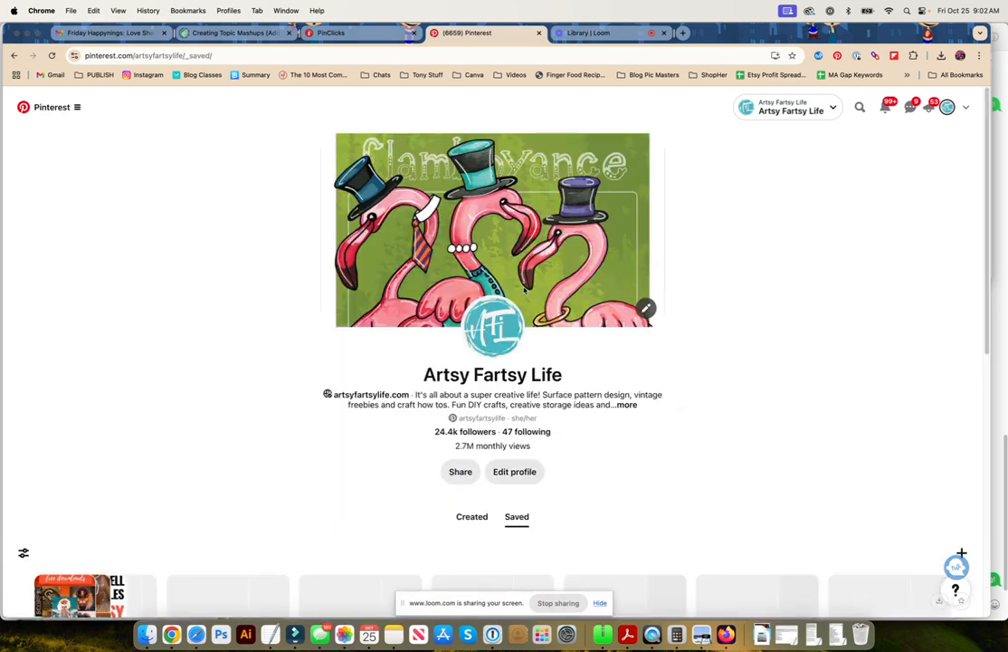
scroll("down", 3)
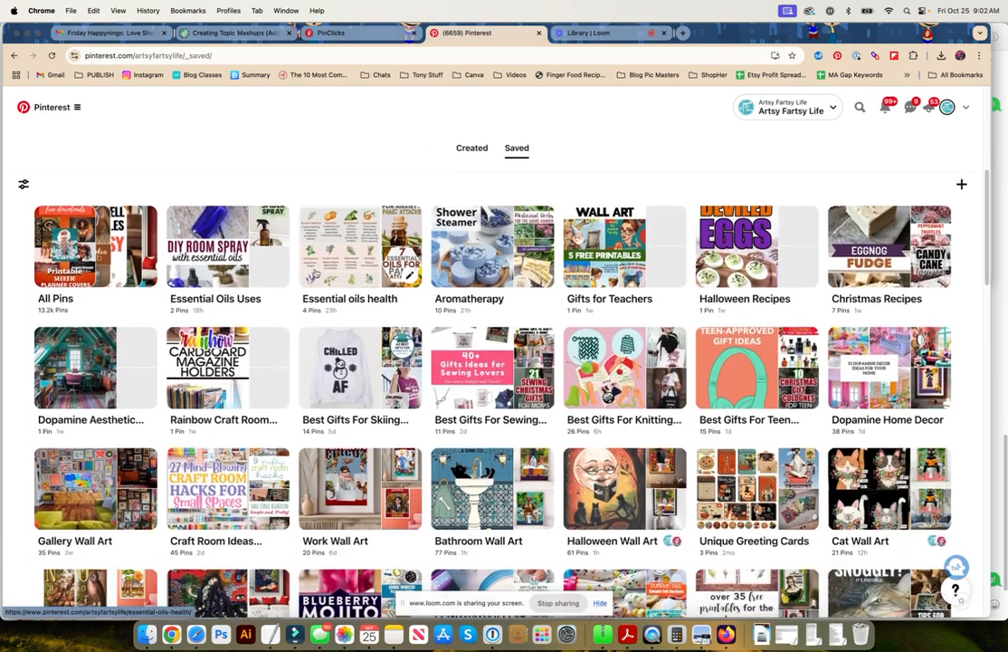
scroll("down", 3)
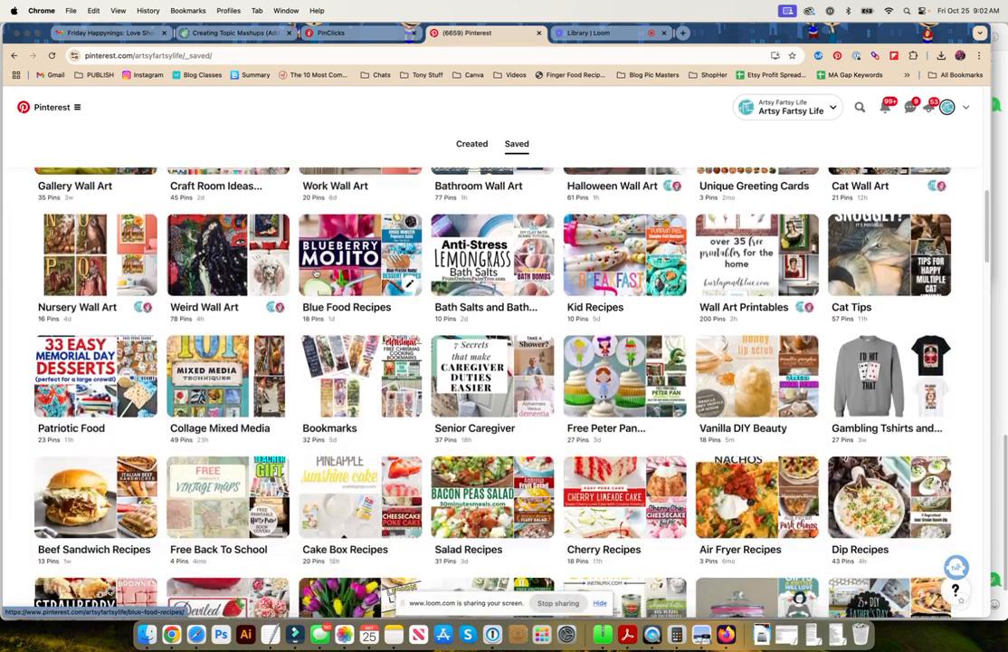
scroll("down", 3)
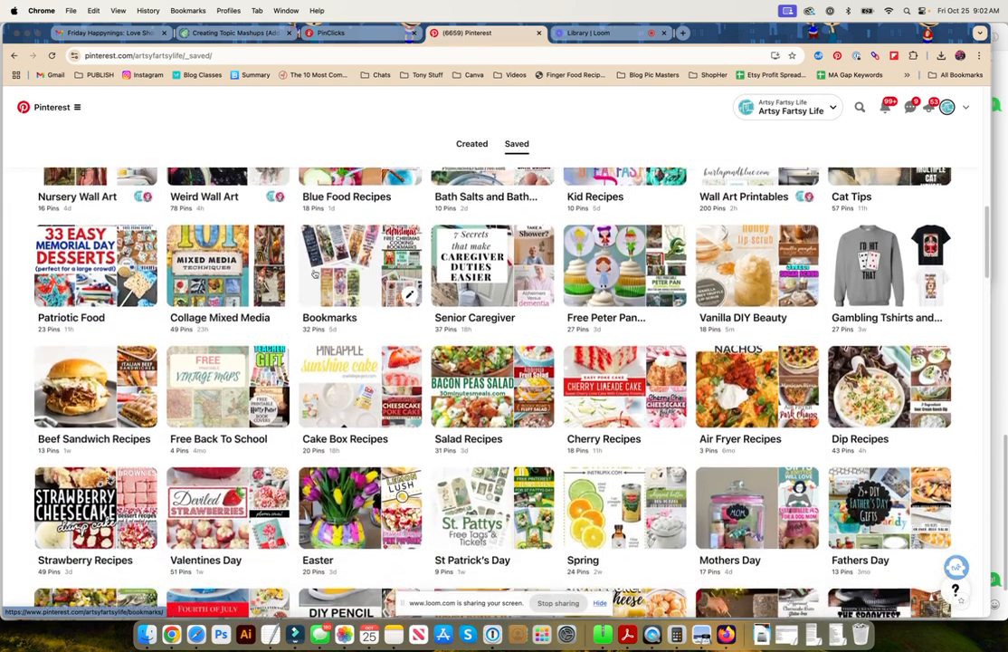
scroll("down", 3)
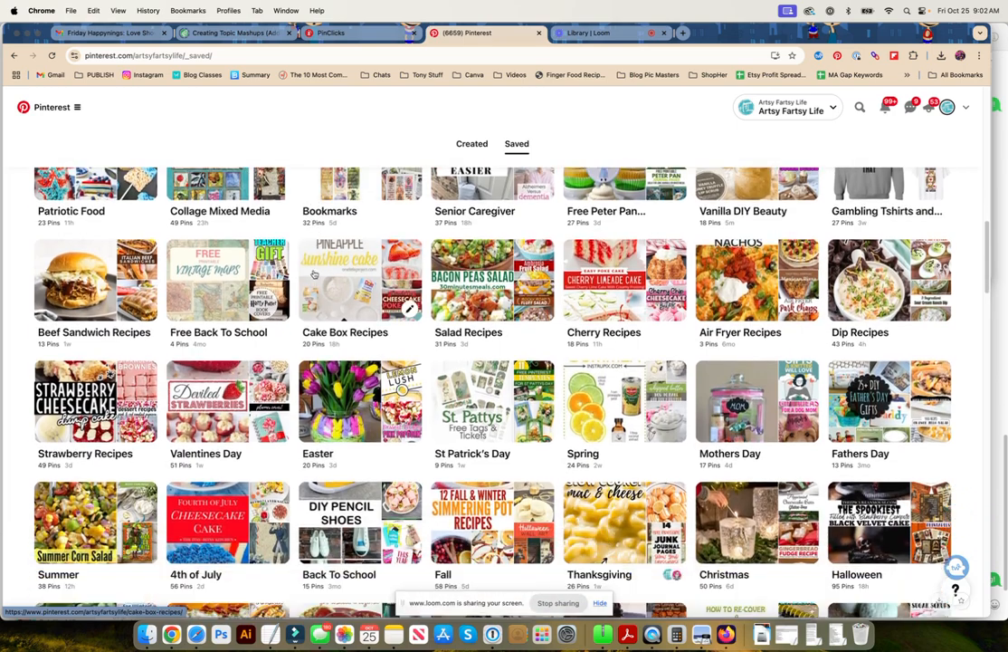
scroll("down", 3)
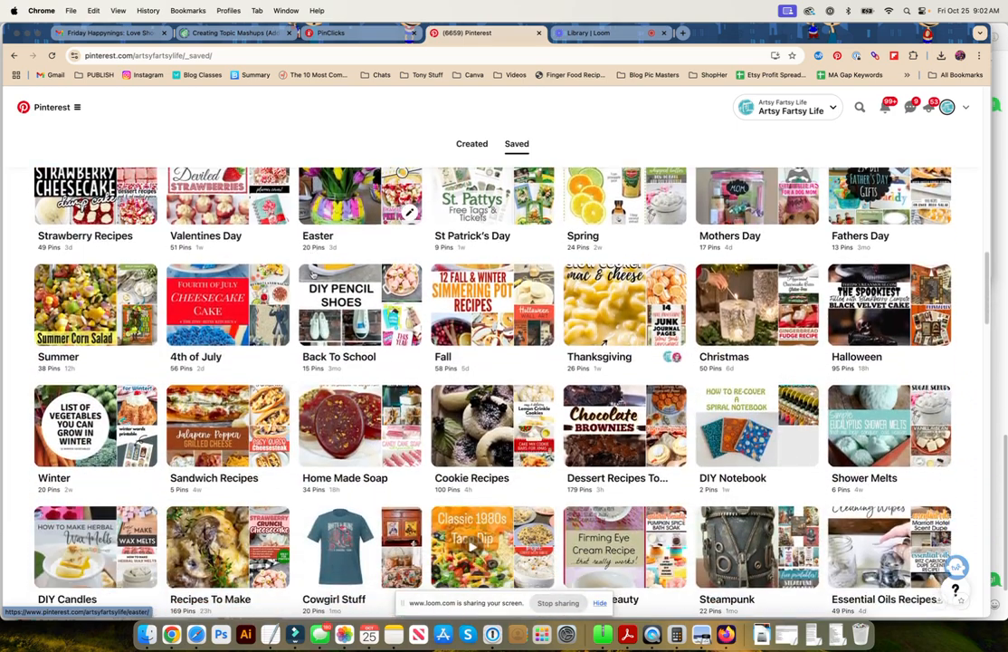
scroll("down", 3)
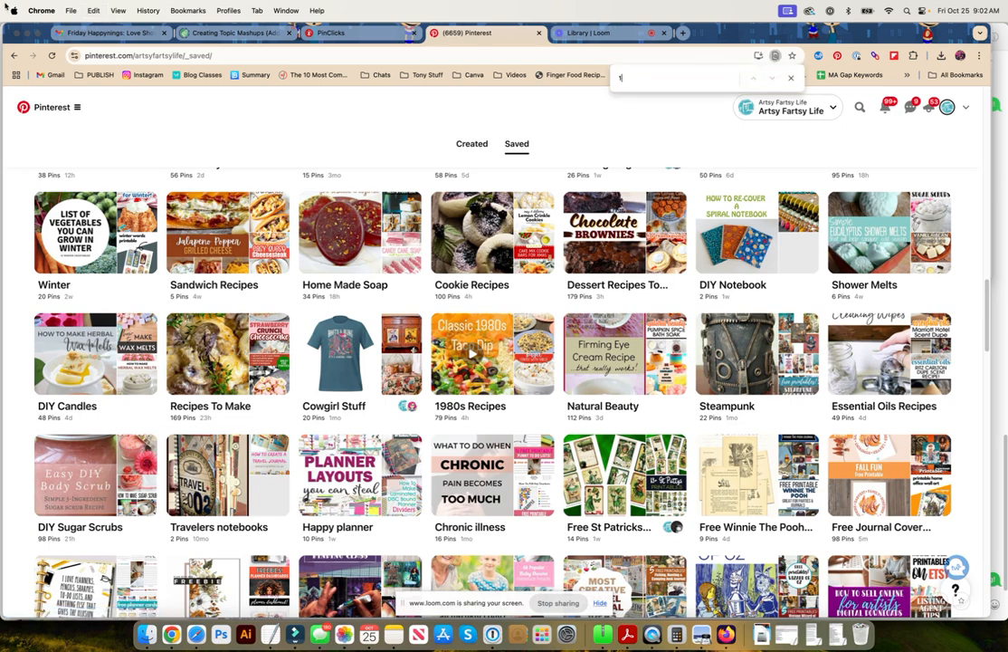
Find '1980' on the page and open the 1980s Recipes board
type("980")
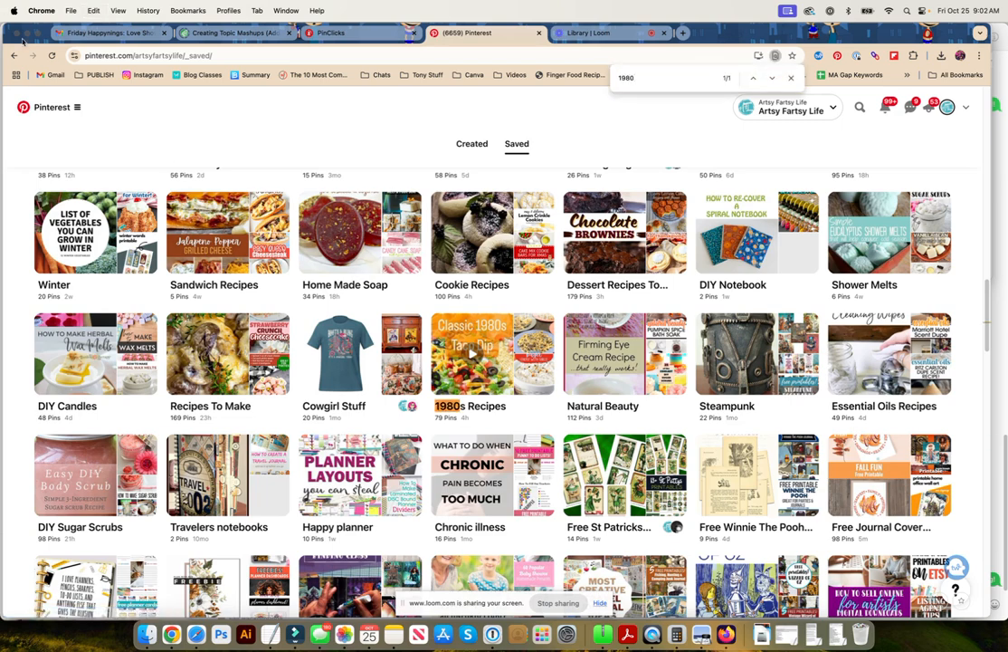
left_click(492, 353)
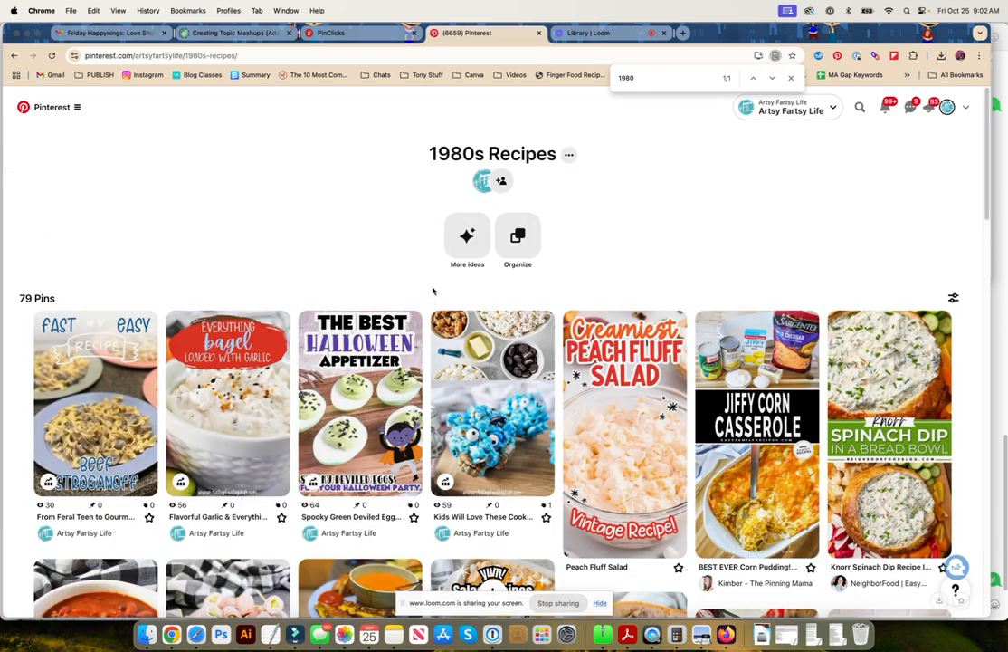
Locate and open the Homestyle Perfection: 1980s Grilled Cheese pin in the board
scroll("down", 3)
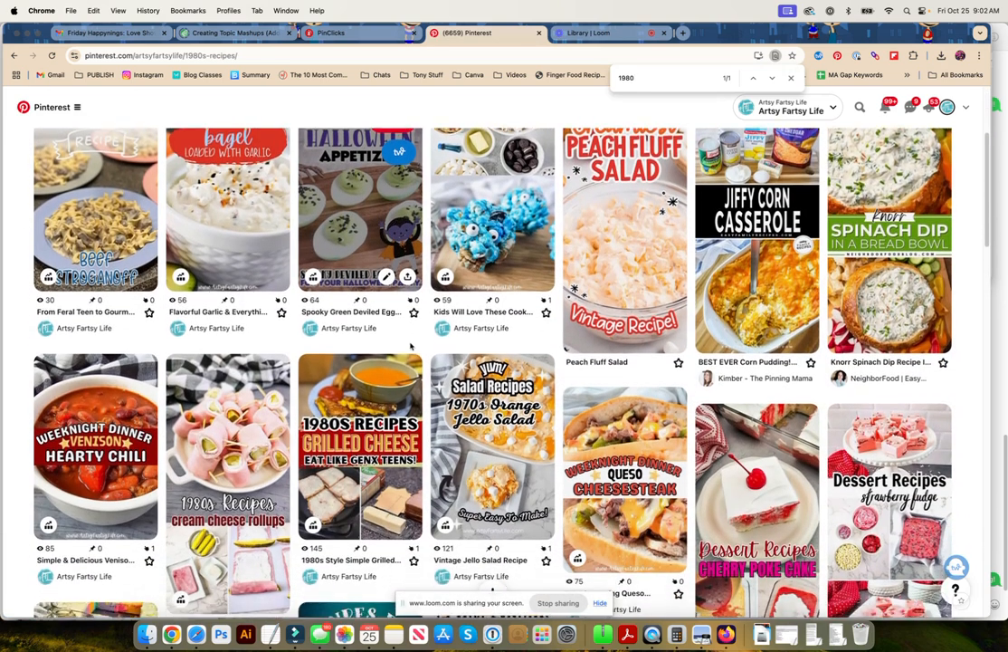
scroll("down", 3)
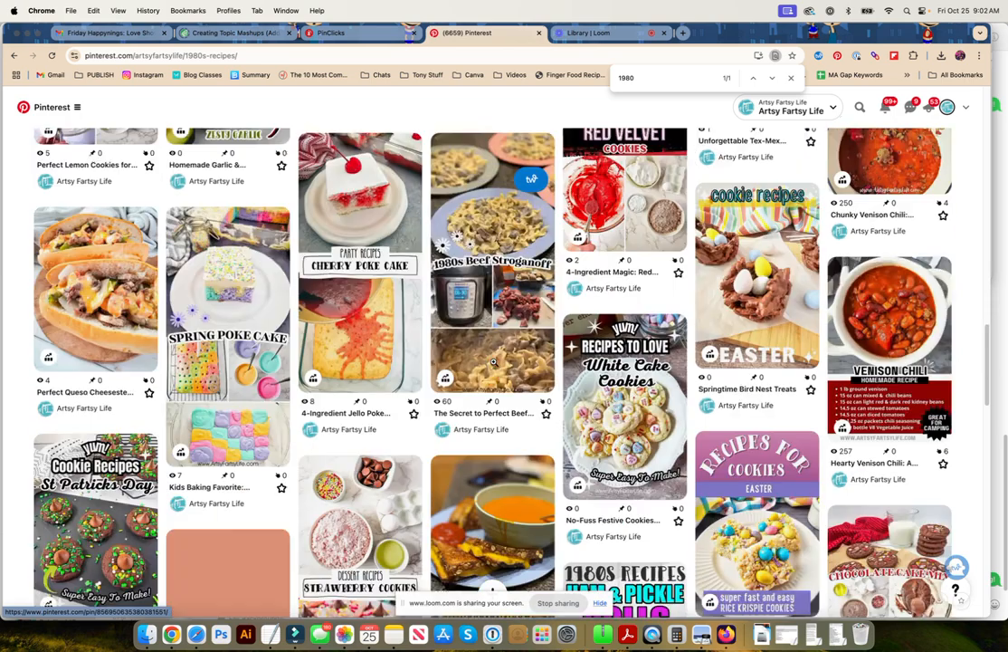
scroll("down", 3)
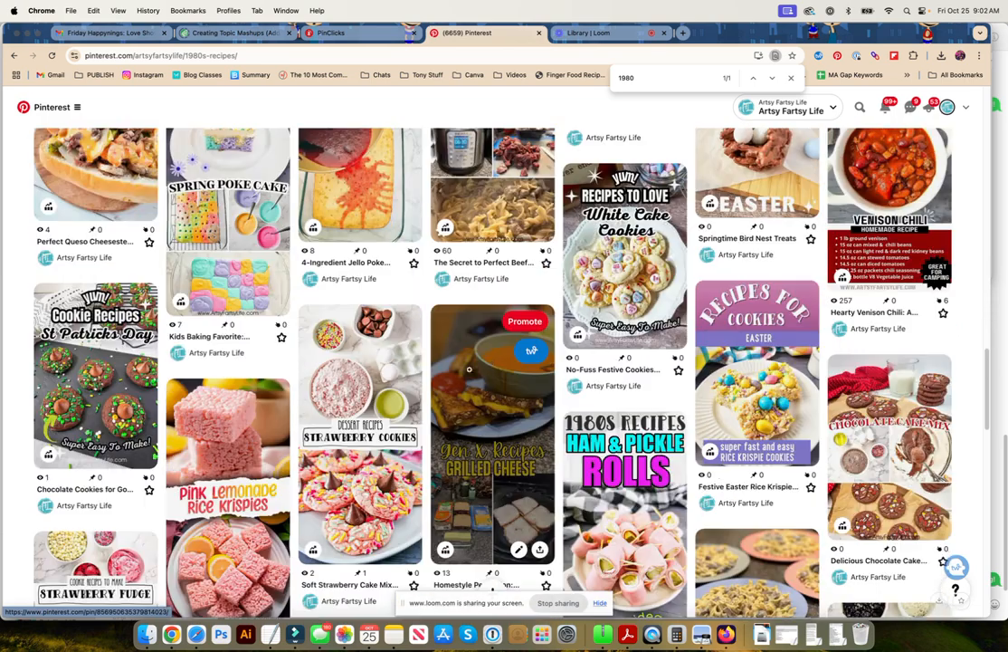
left_click(469, 444)
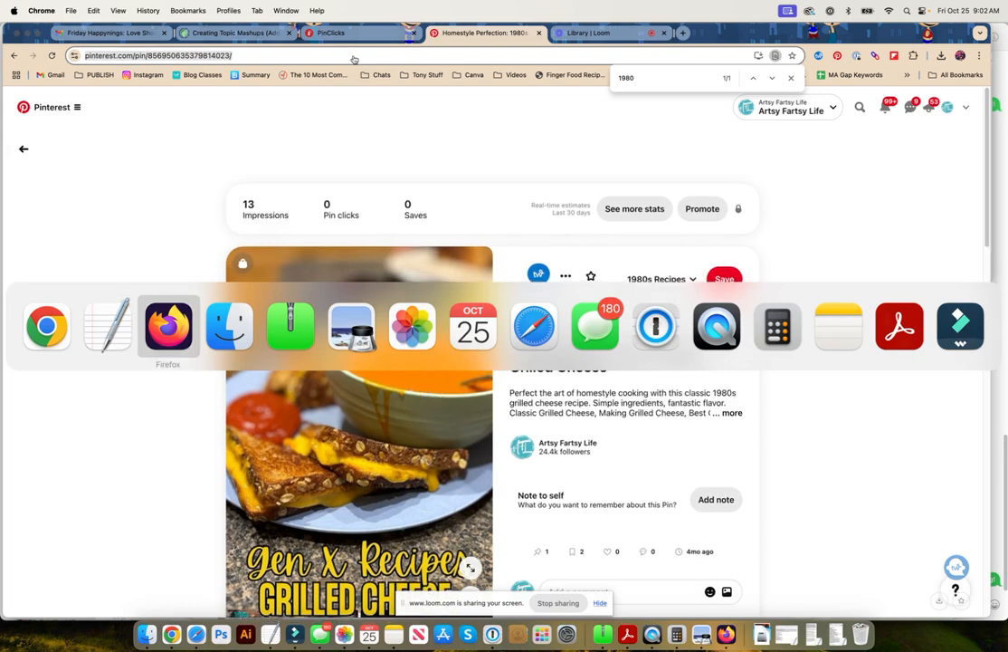
Paste the grilled cheese pin's URL into Firefox and load it logged out
left_click(167, 326)
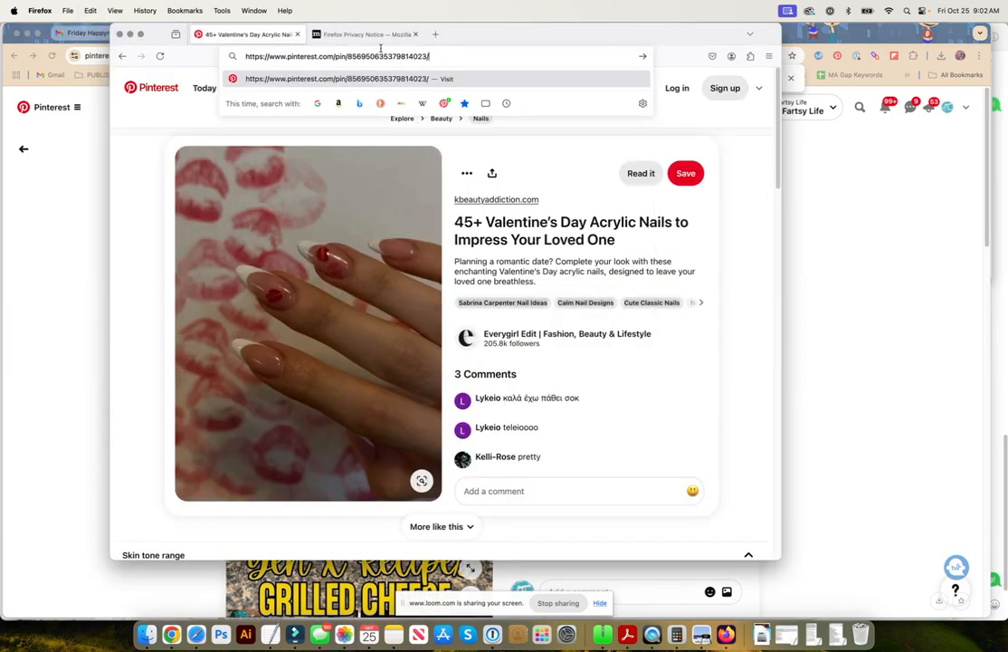
key("Return")
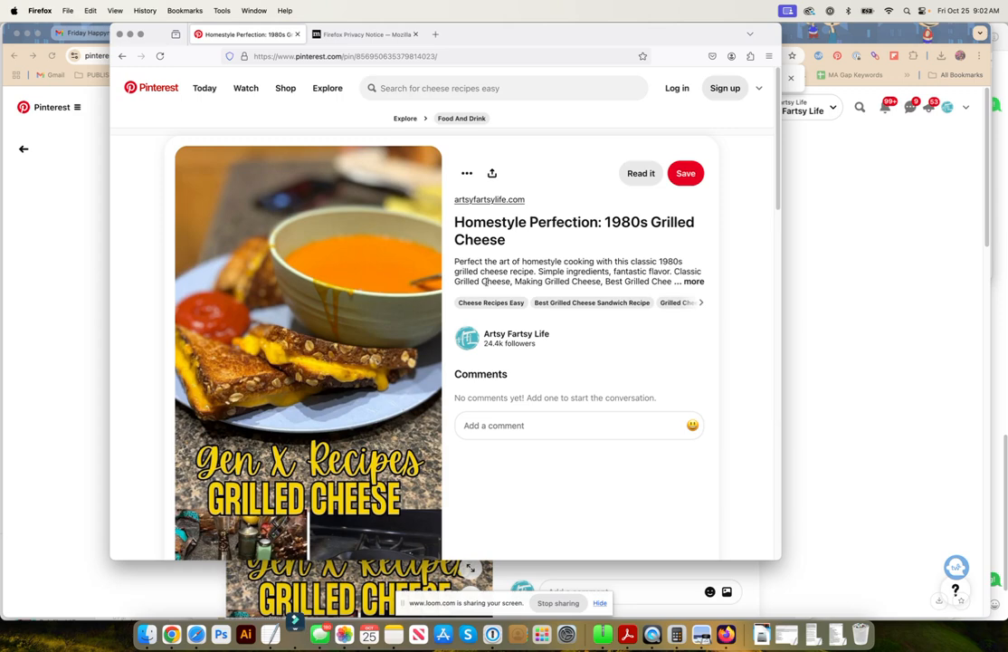
left_click(592, 302)
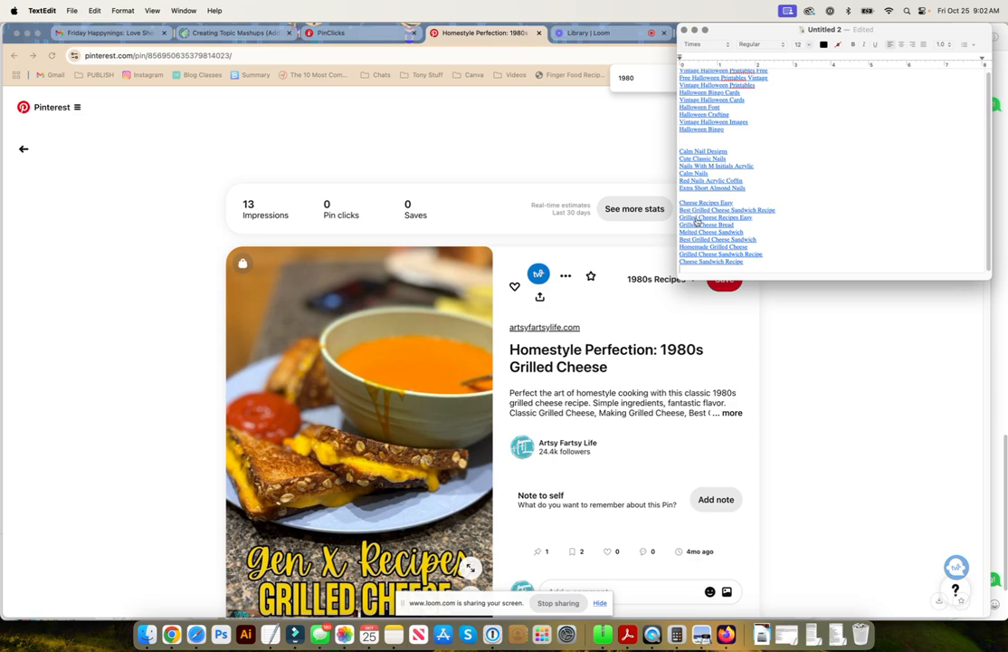
mouse_move(430, 203)
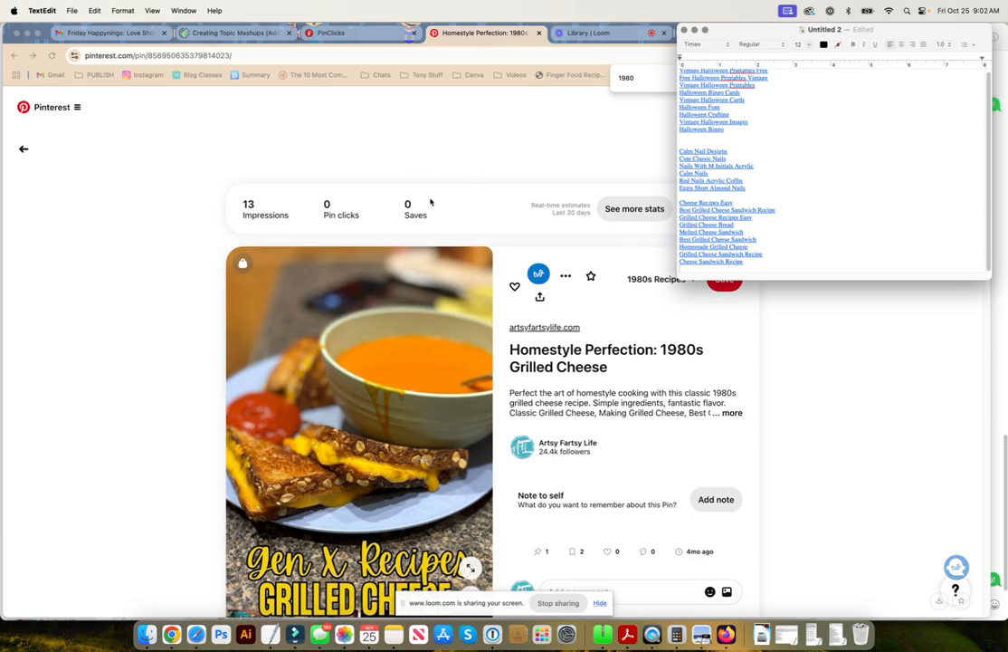
mouse_move(16, 156)
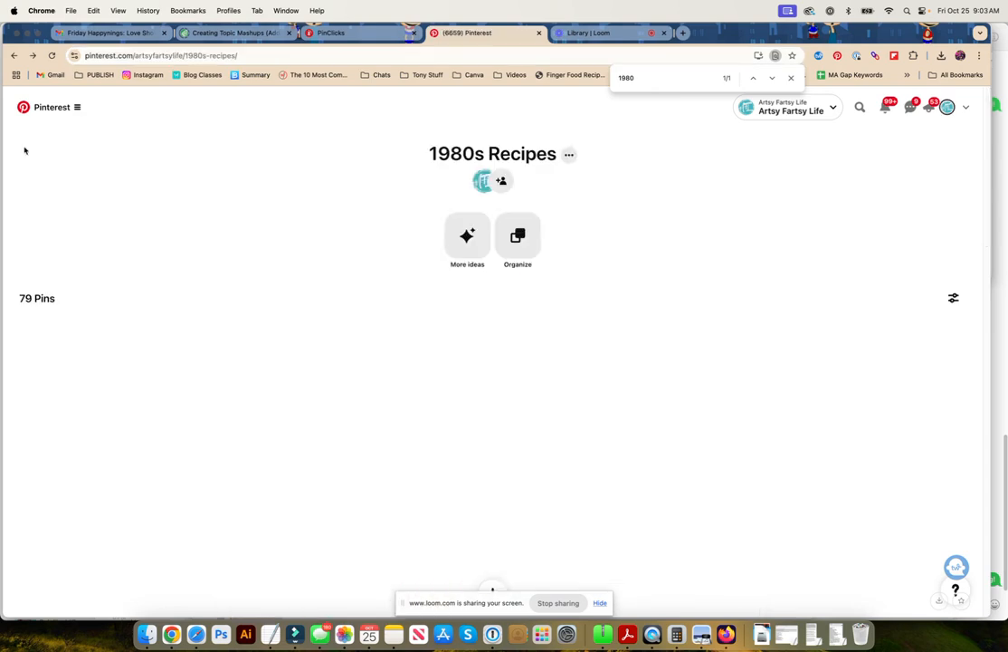
mouse_move(516, 150)
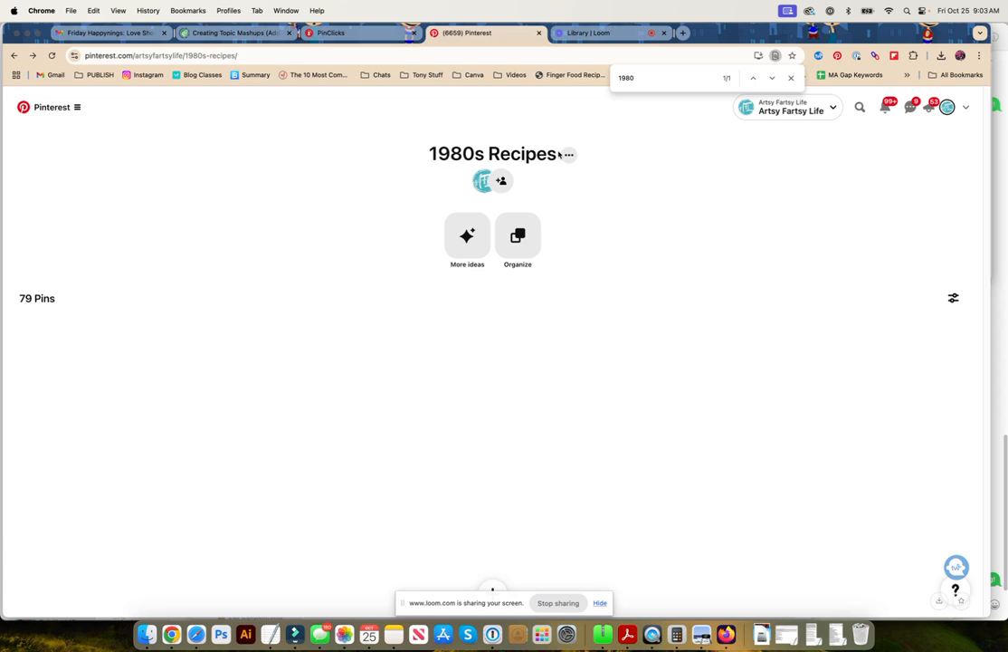
mouse_move(569, 156)
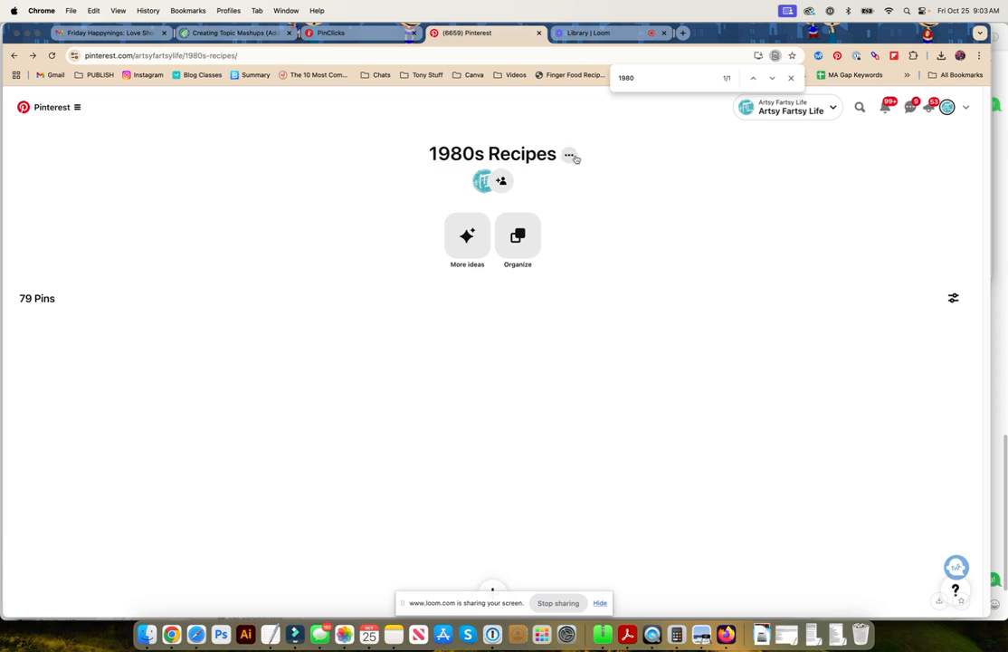
mouse_move(560, 128)
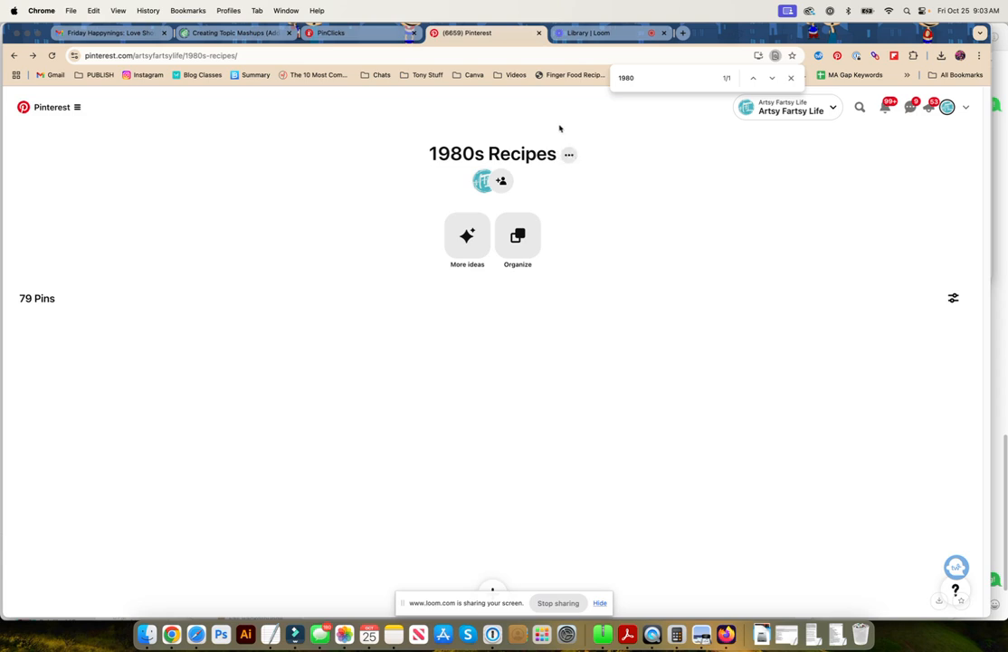
mouse_move(616, 130)
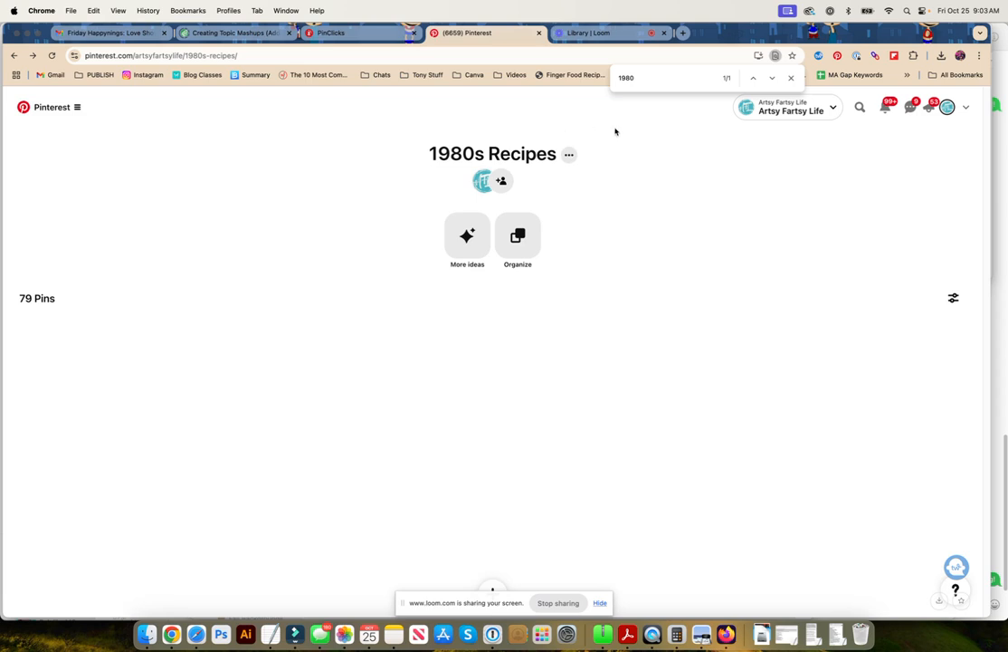
mouse_move(727, 116)
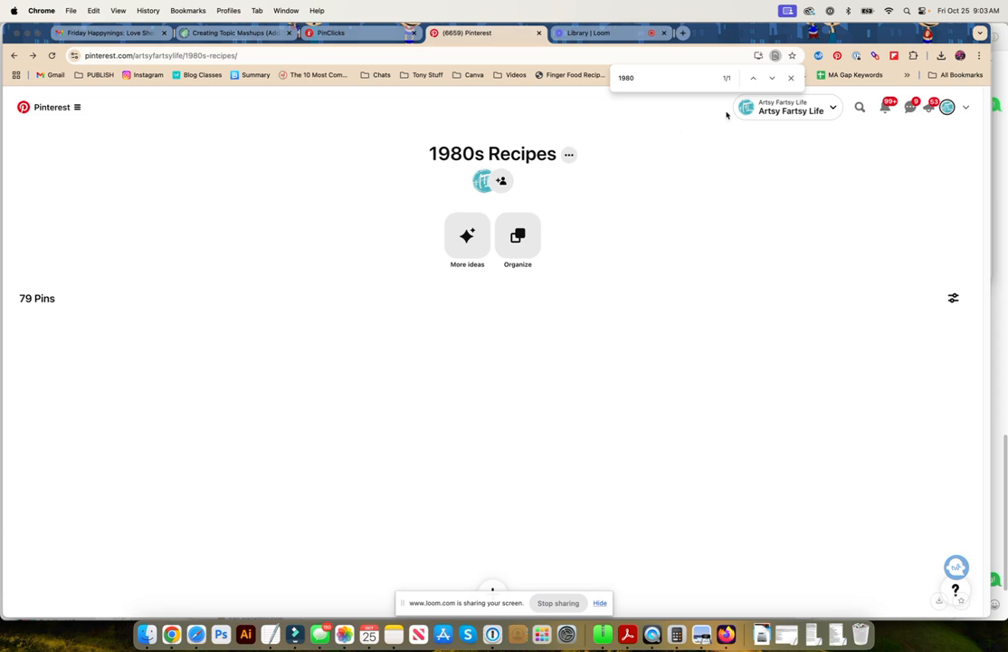
mouse_move(631, 134)
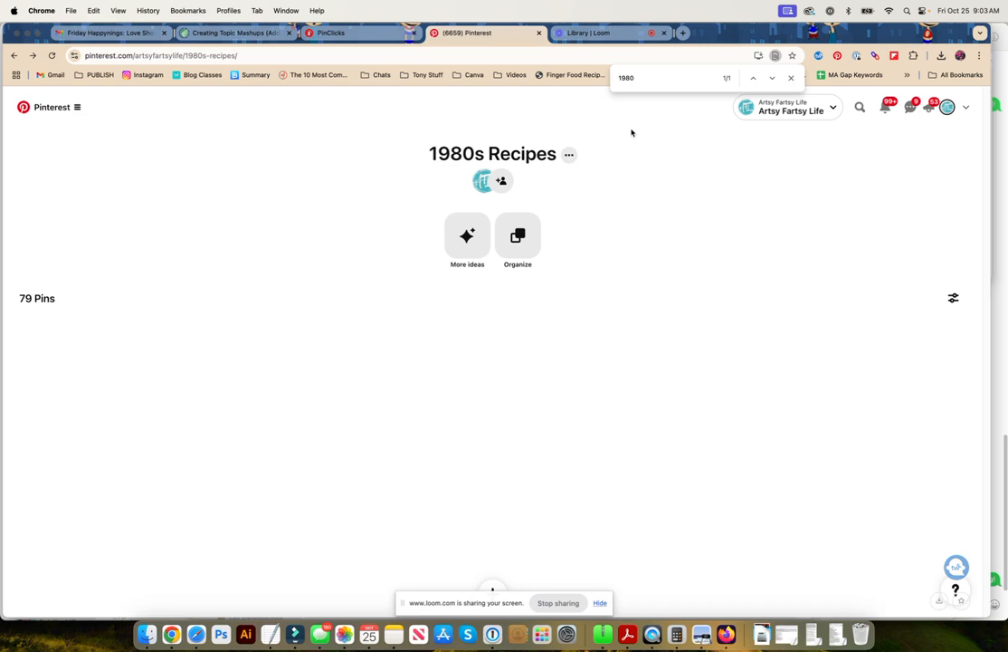
mouse_move(597, 210)
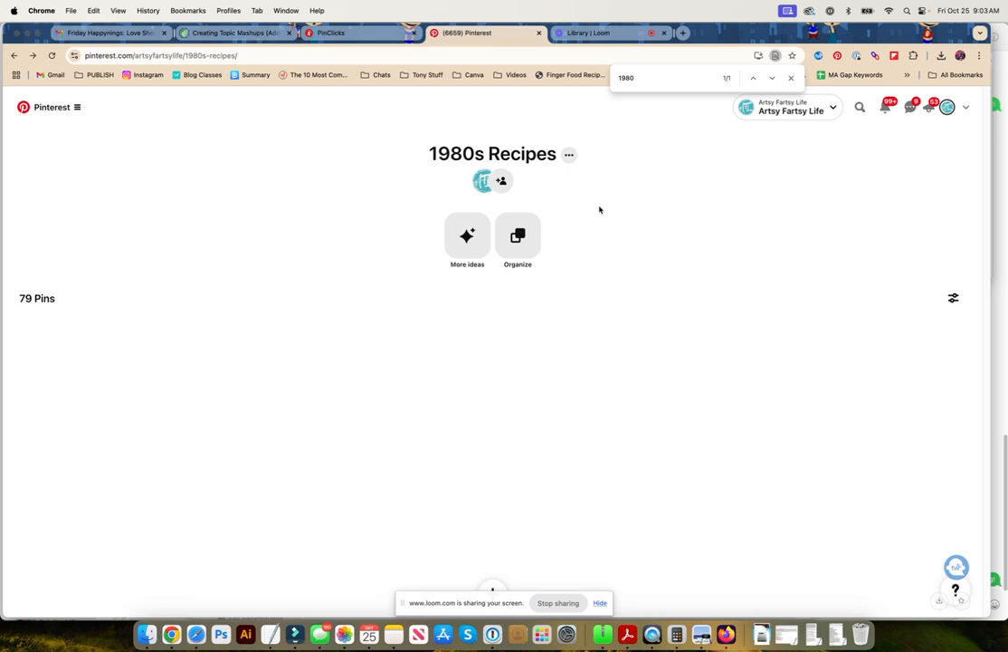
mouse_move(596, 142)
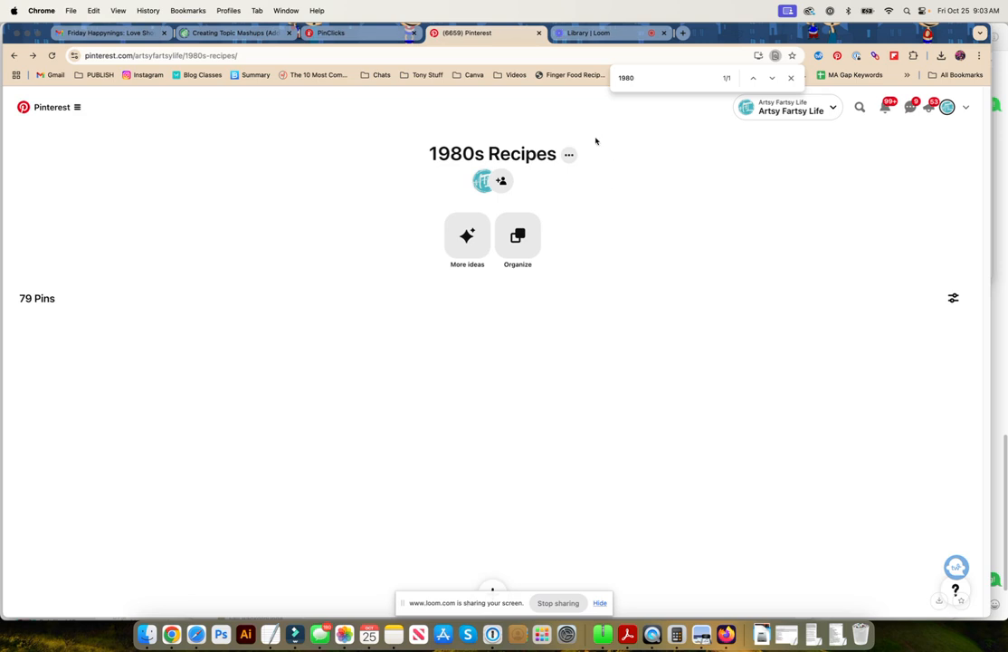